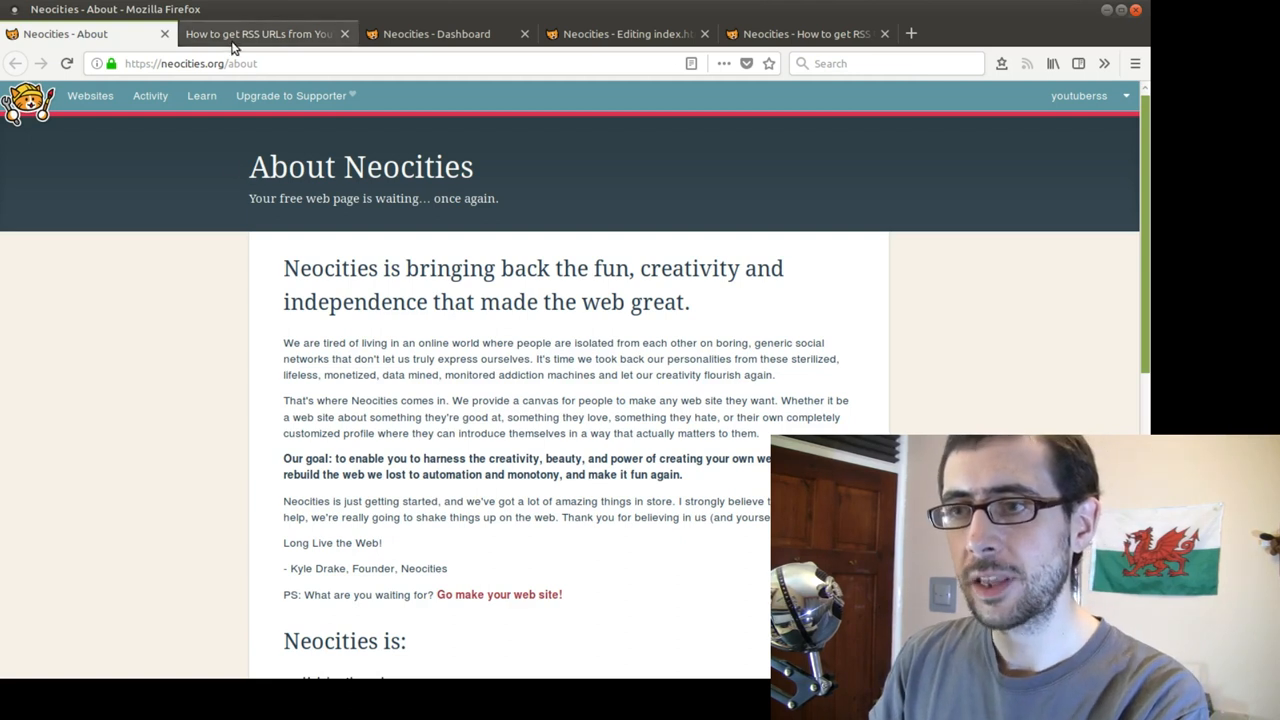
# Step: View the published RSS URL guide page, then the site dashboard listing its three files
pyautogui.click(260, 32)
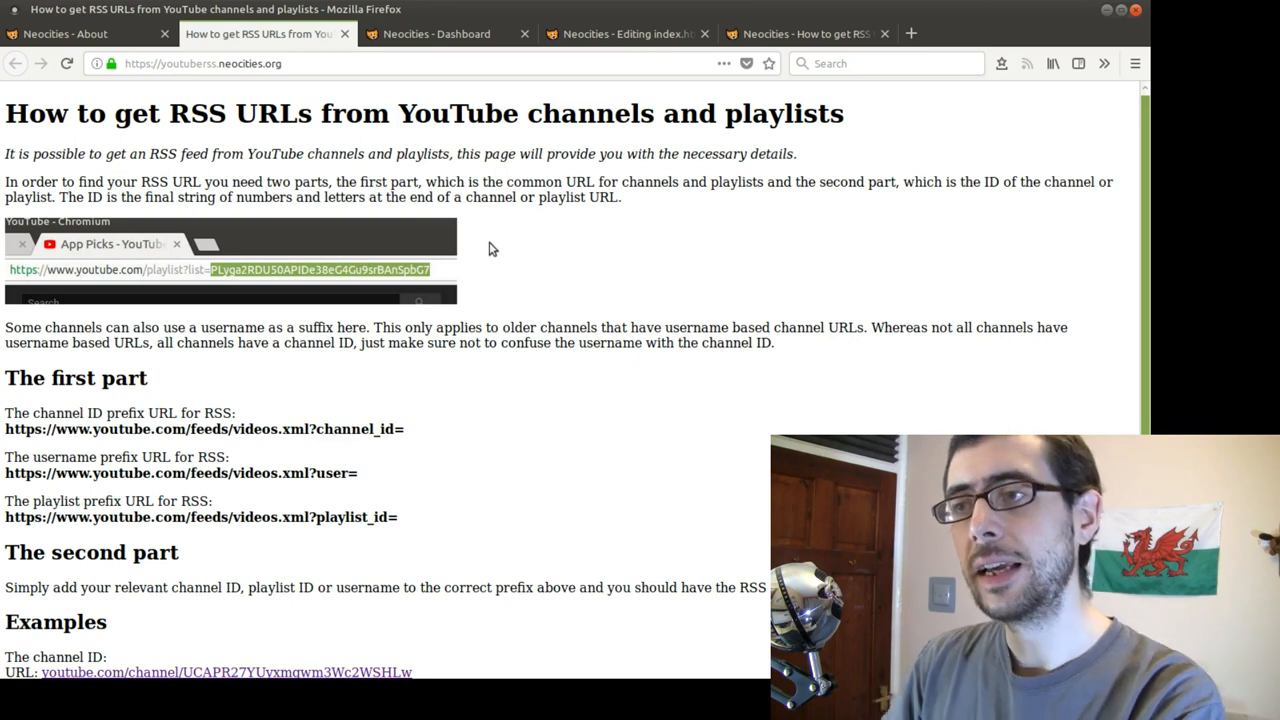
pyautogui.moveTo(446, 218)
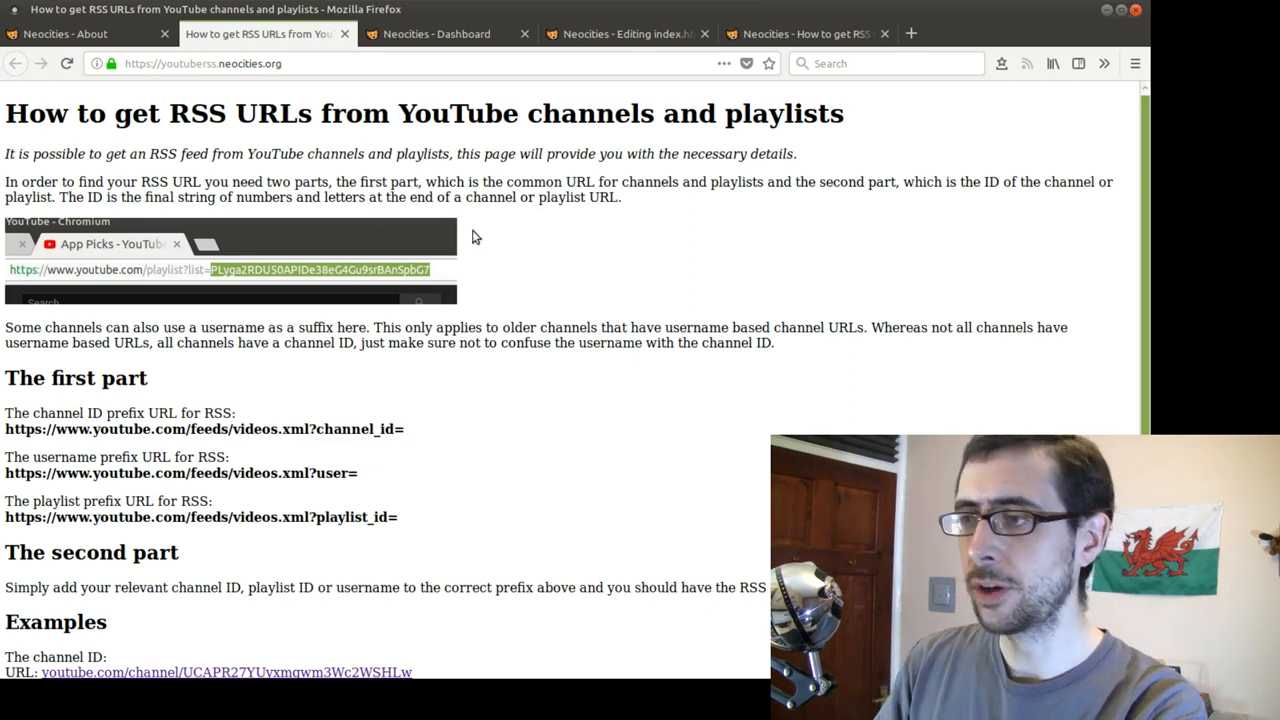
pyautogui.moveTo(624, 252)
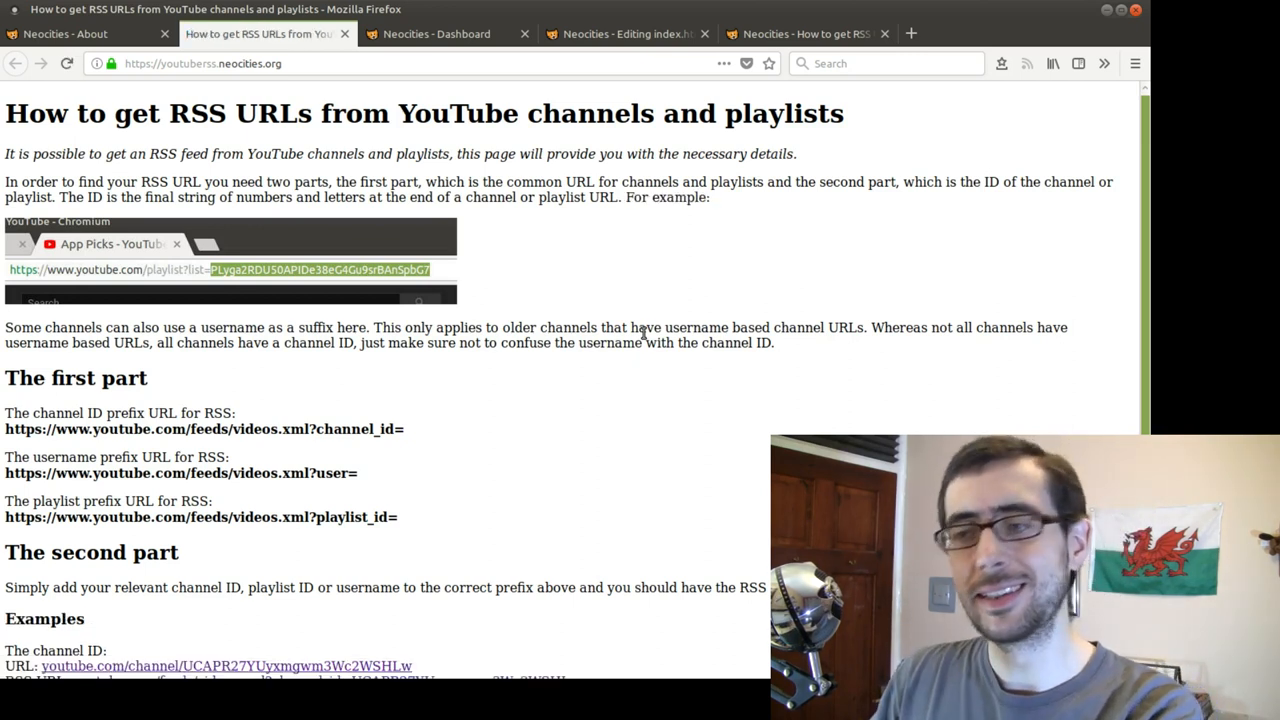
pyautogui.scroll(-3)
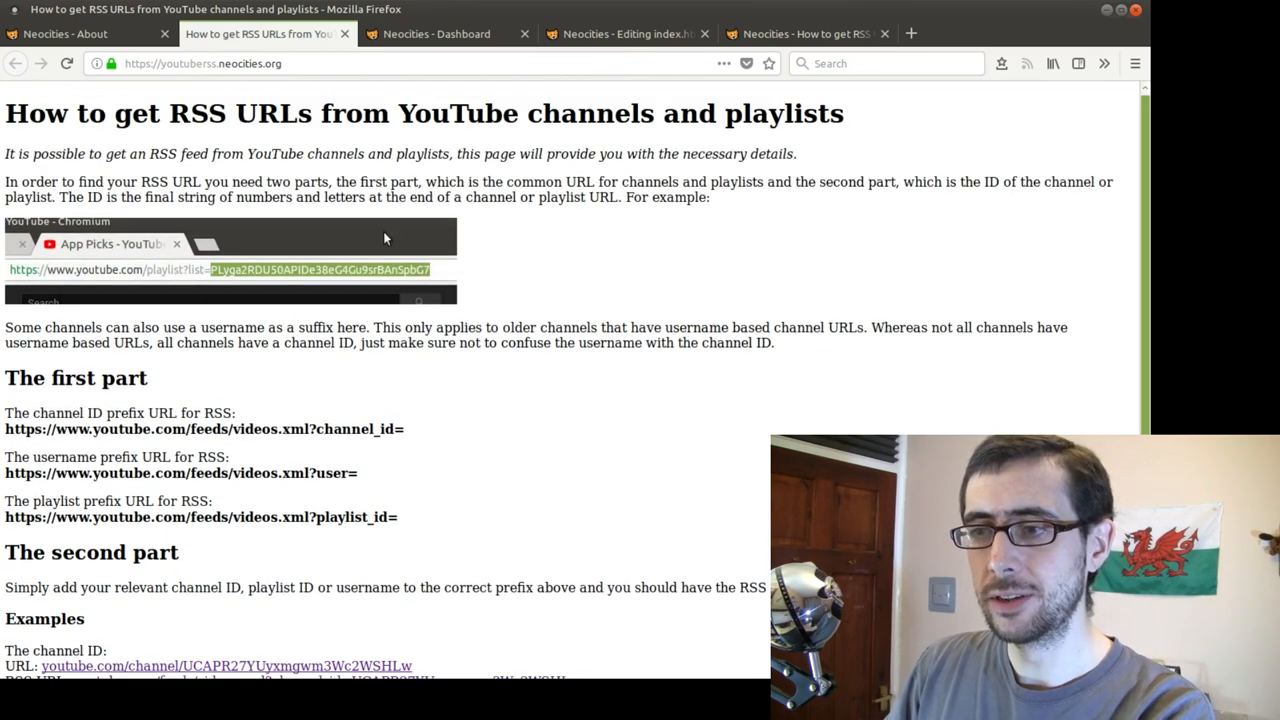
pyautogui.moveTo(444, 320)
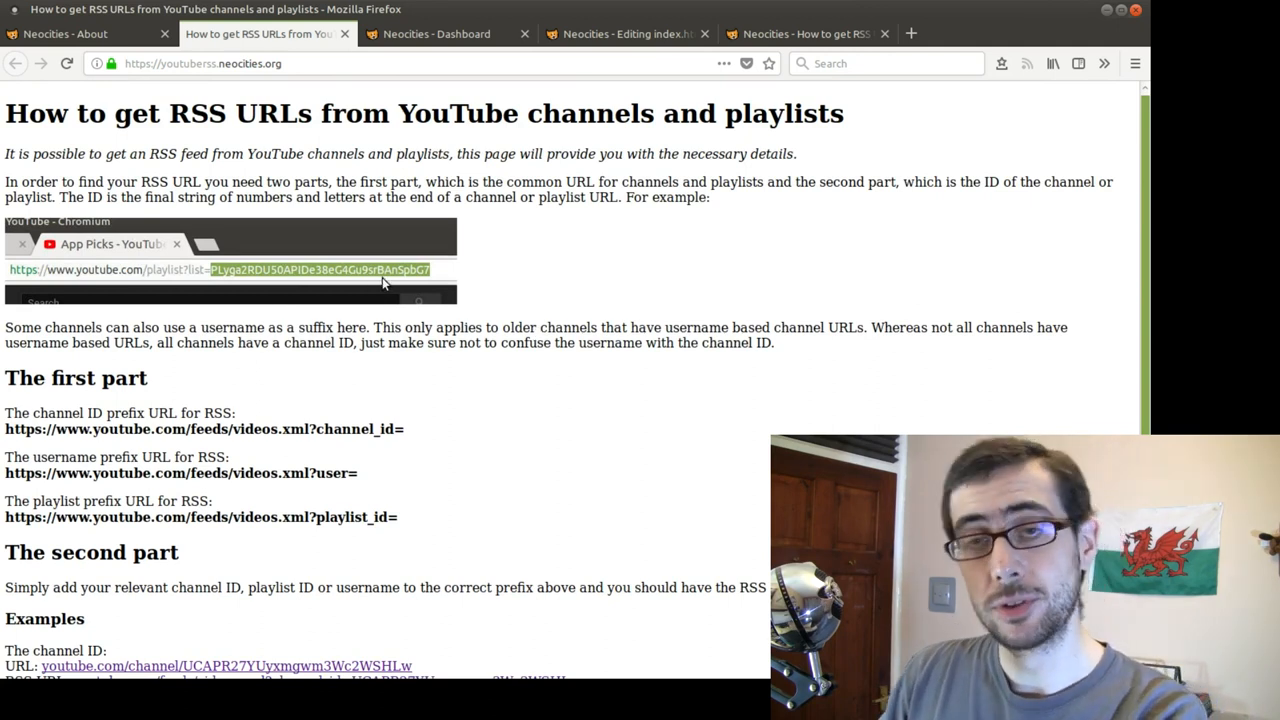
pyautogui.moveTo(600, 272)
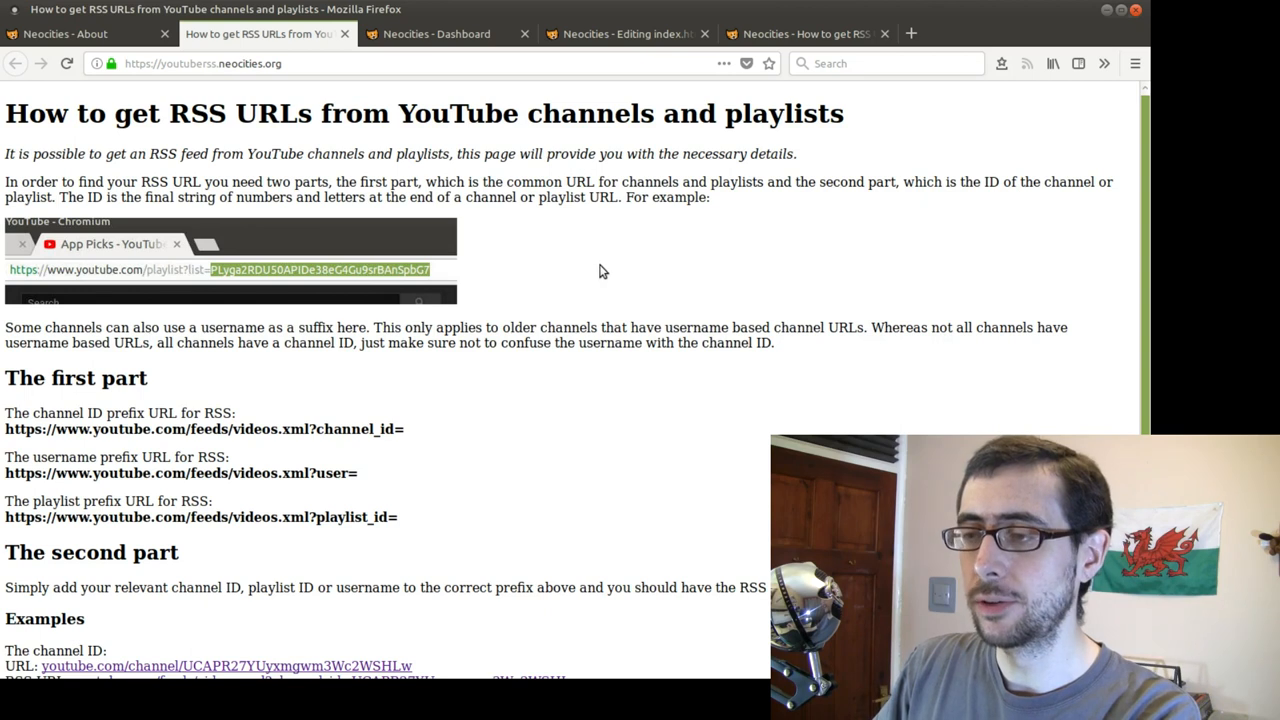
pyautogui.click(436, 32)
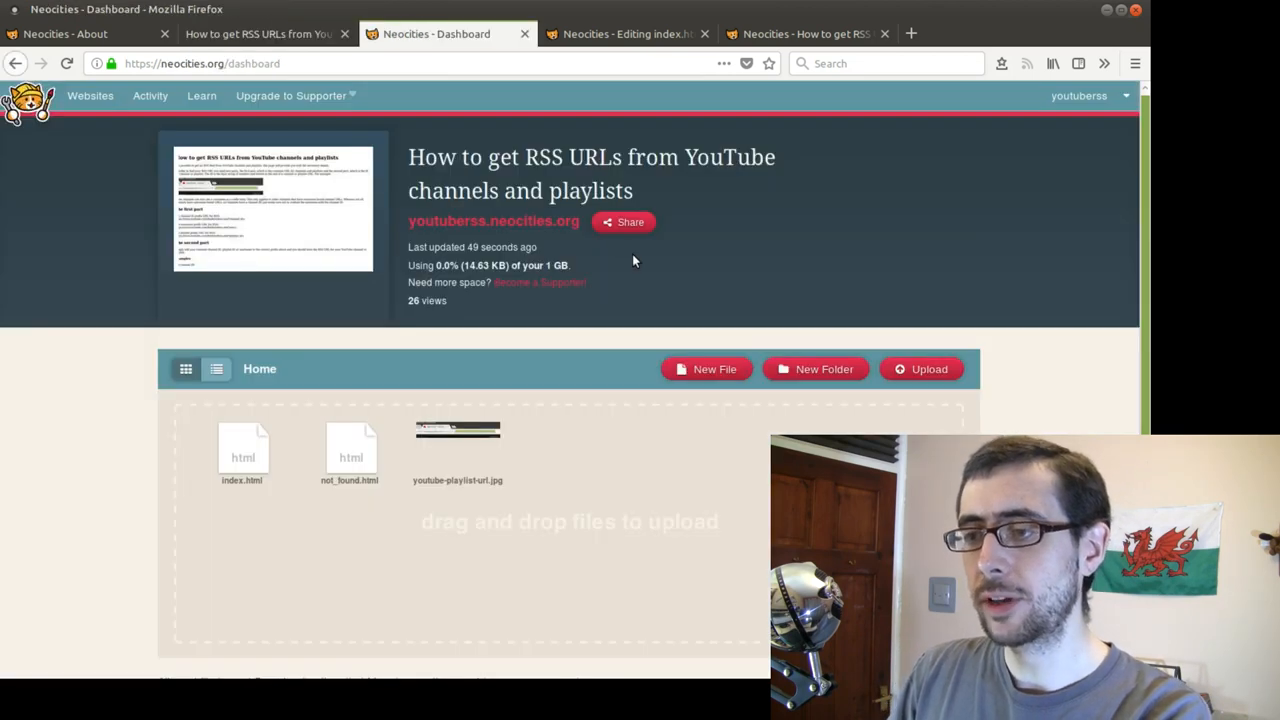
# Step: Review the dashboard file list and bring up index.html in the code editor
pyautogui.scroll(-3)
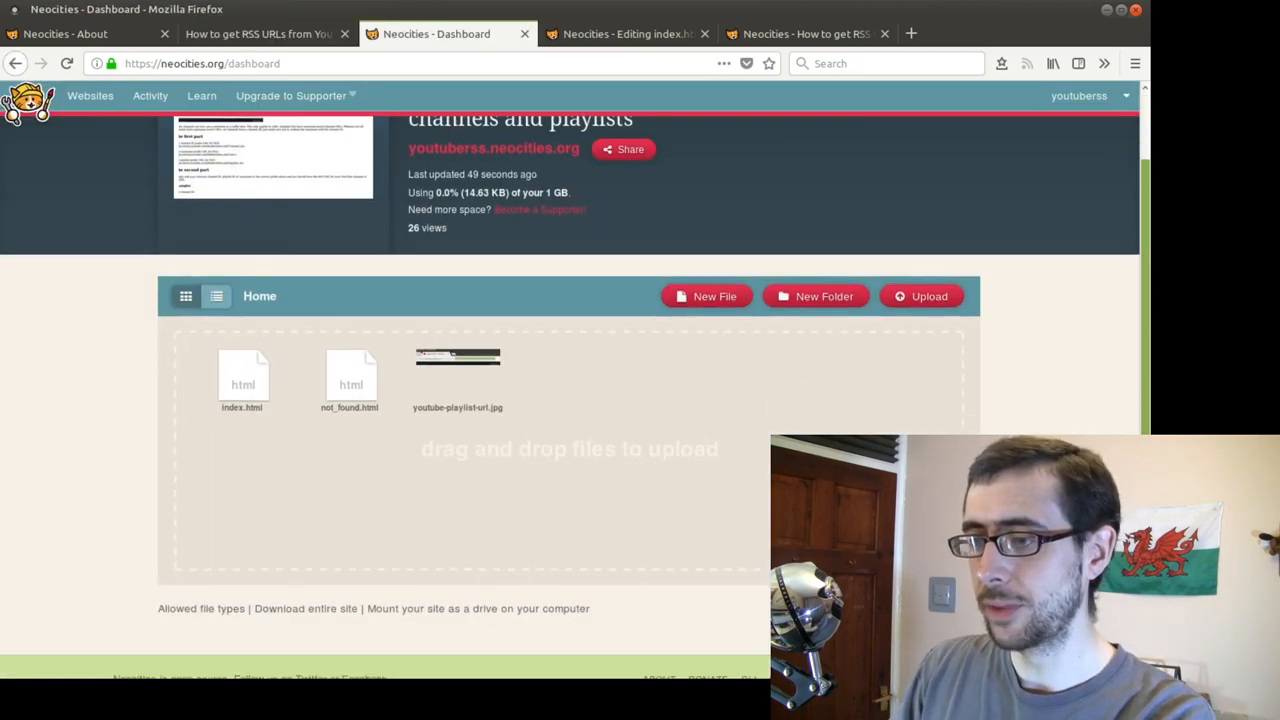
pyautogui.scroll(-3)
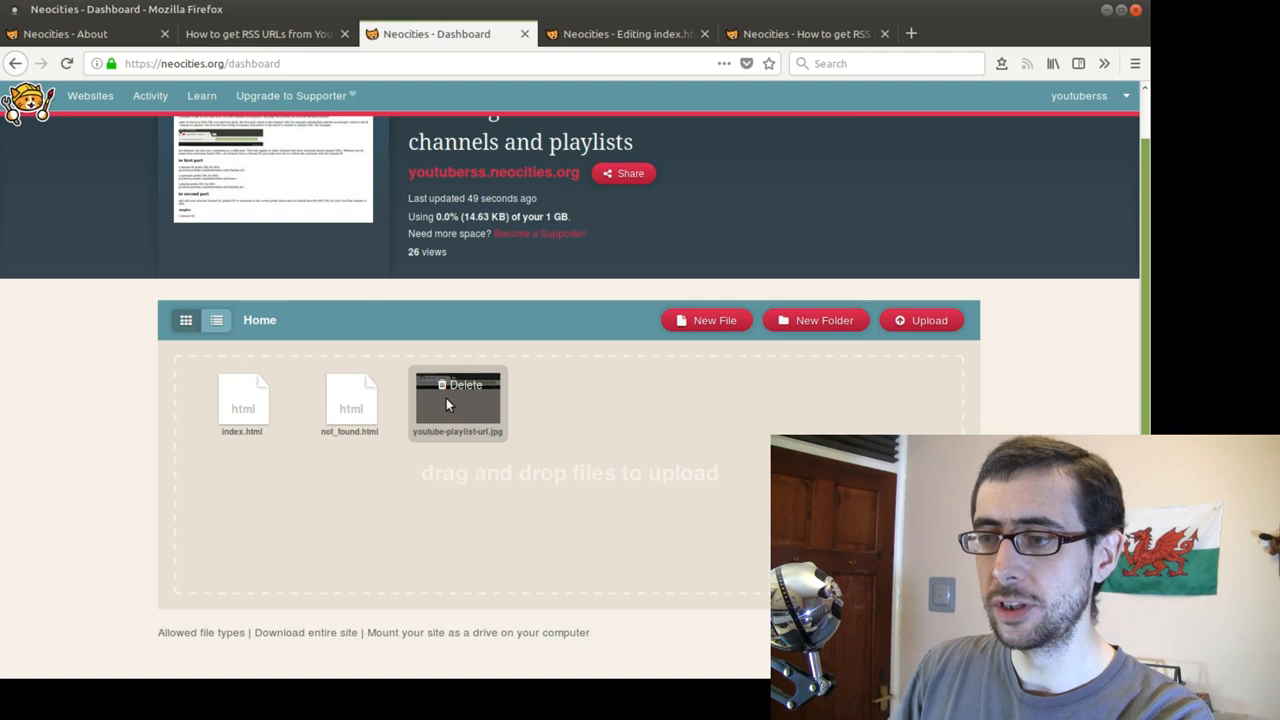
pyautogui.moveTo(460, 408)
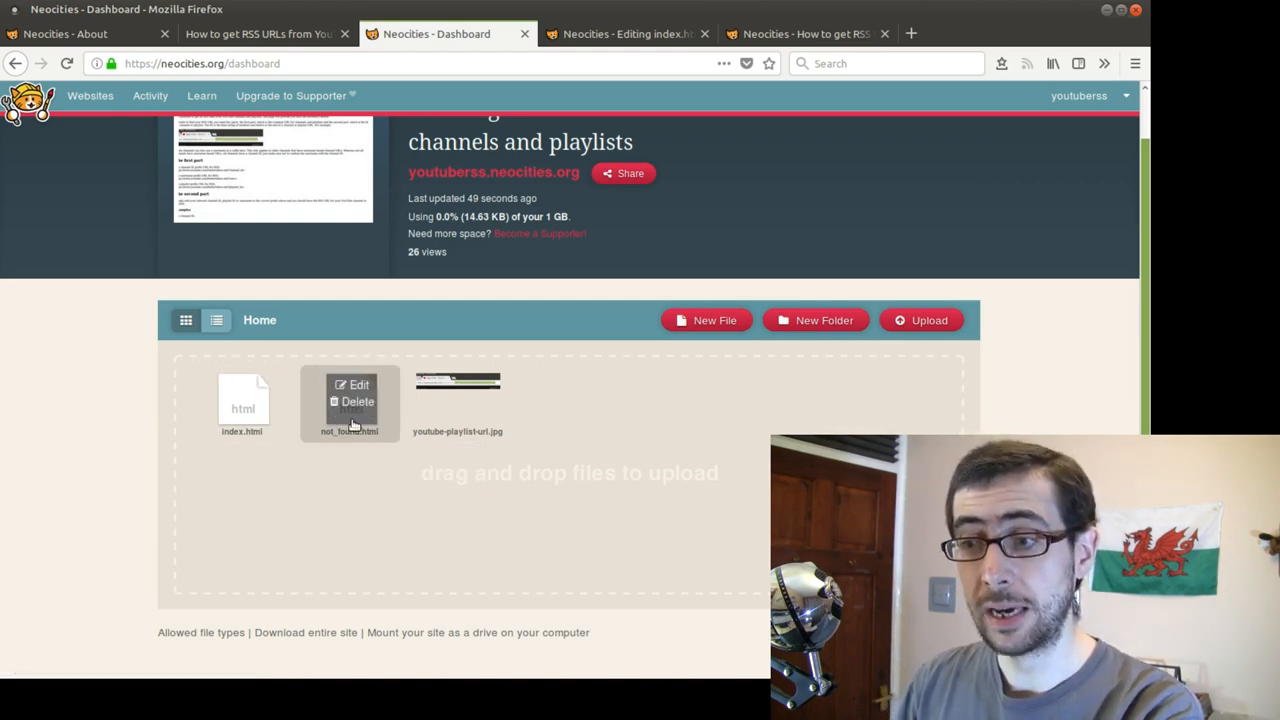
pyautogui.moveTo(242, 404)
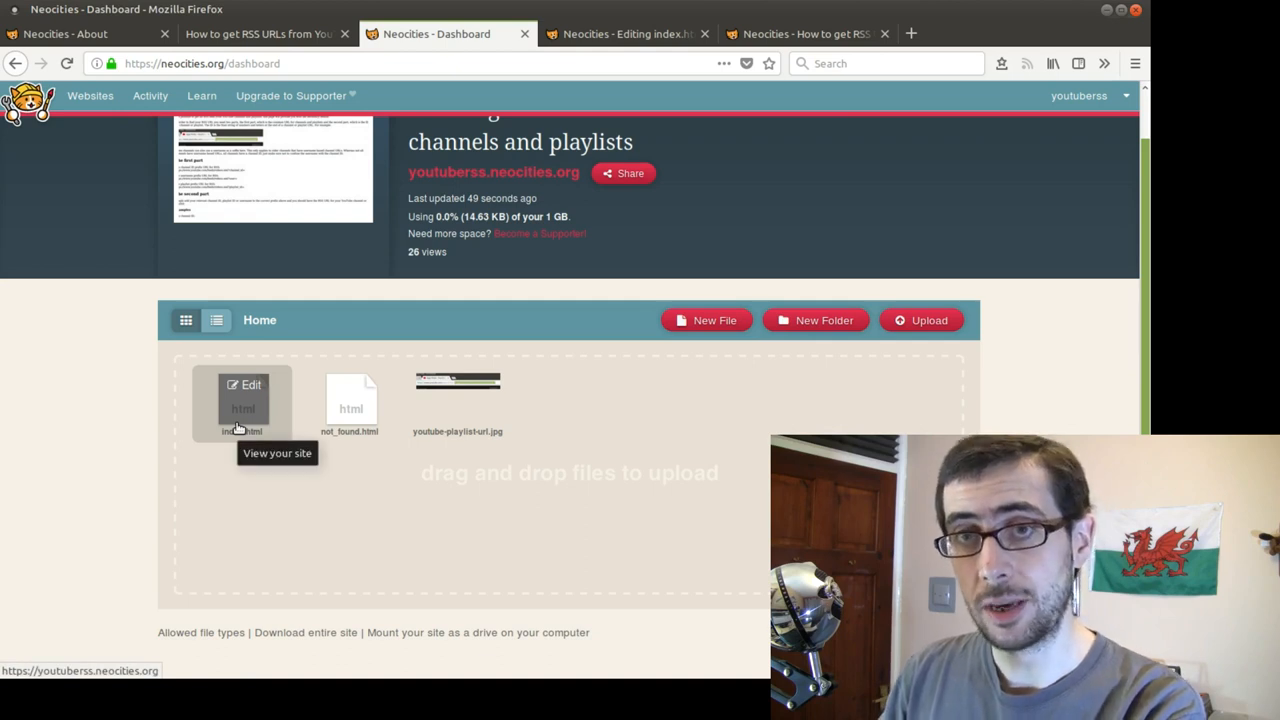
pyautogui.moveTo(298, 508)
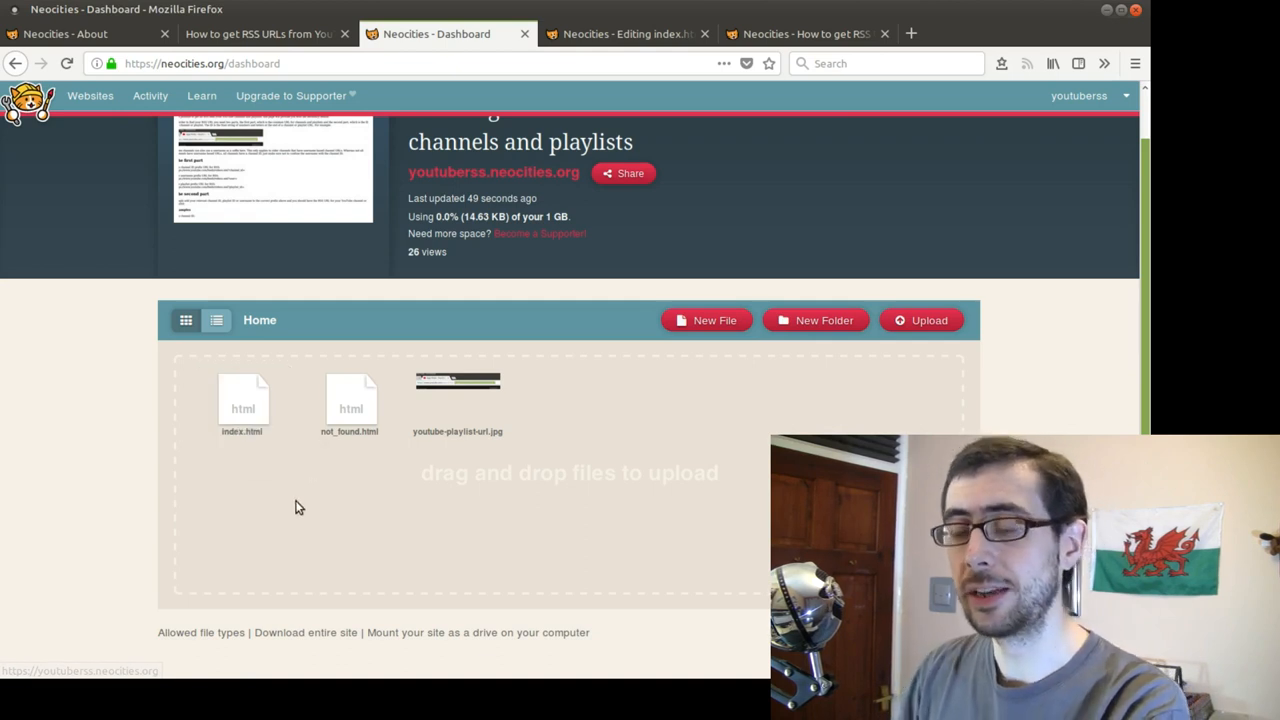
pyautogui.moveTo(244, 404)
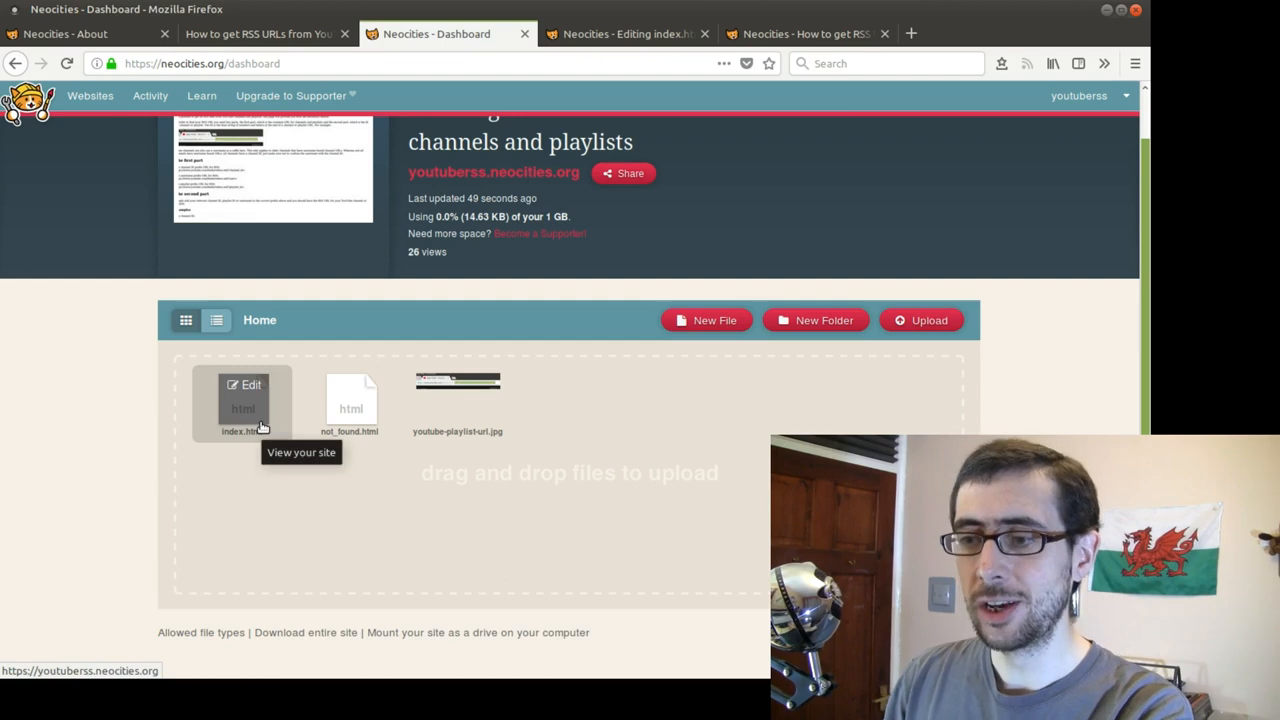
pyautogui.moveTo(296, 460)
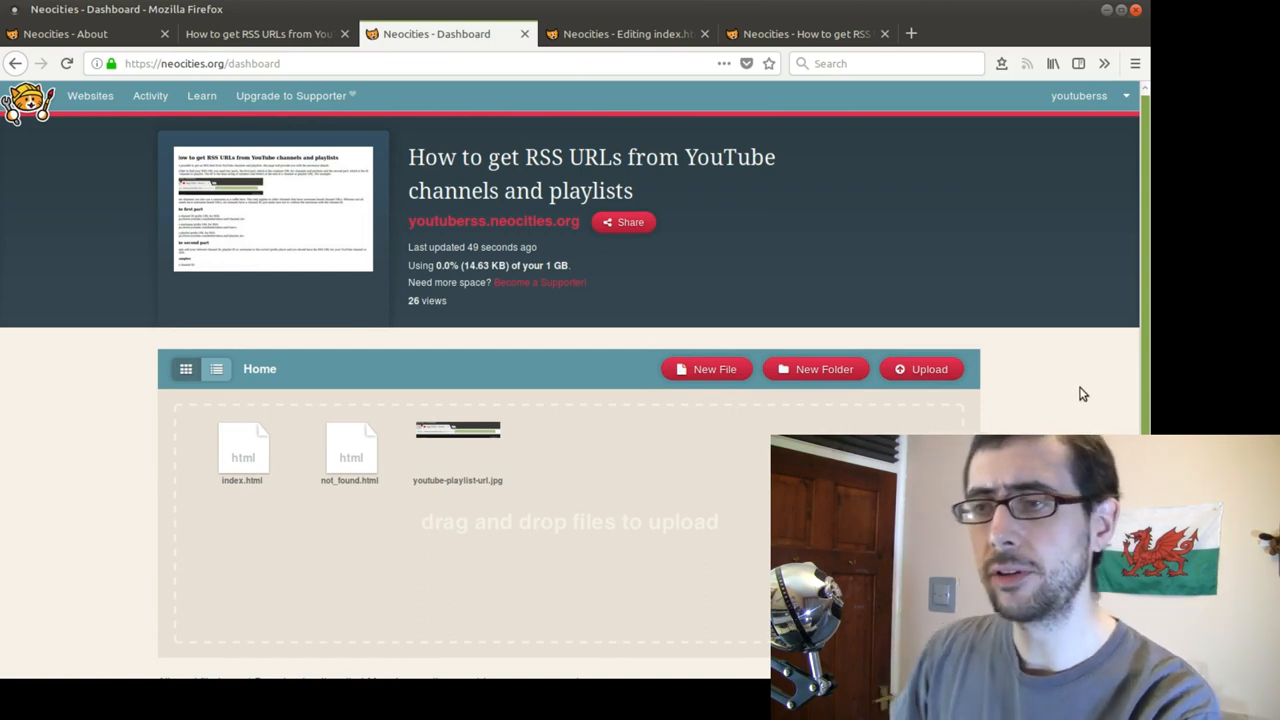
pyautogui.moveTo(1096, 356)
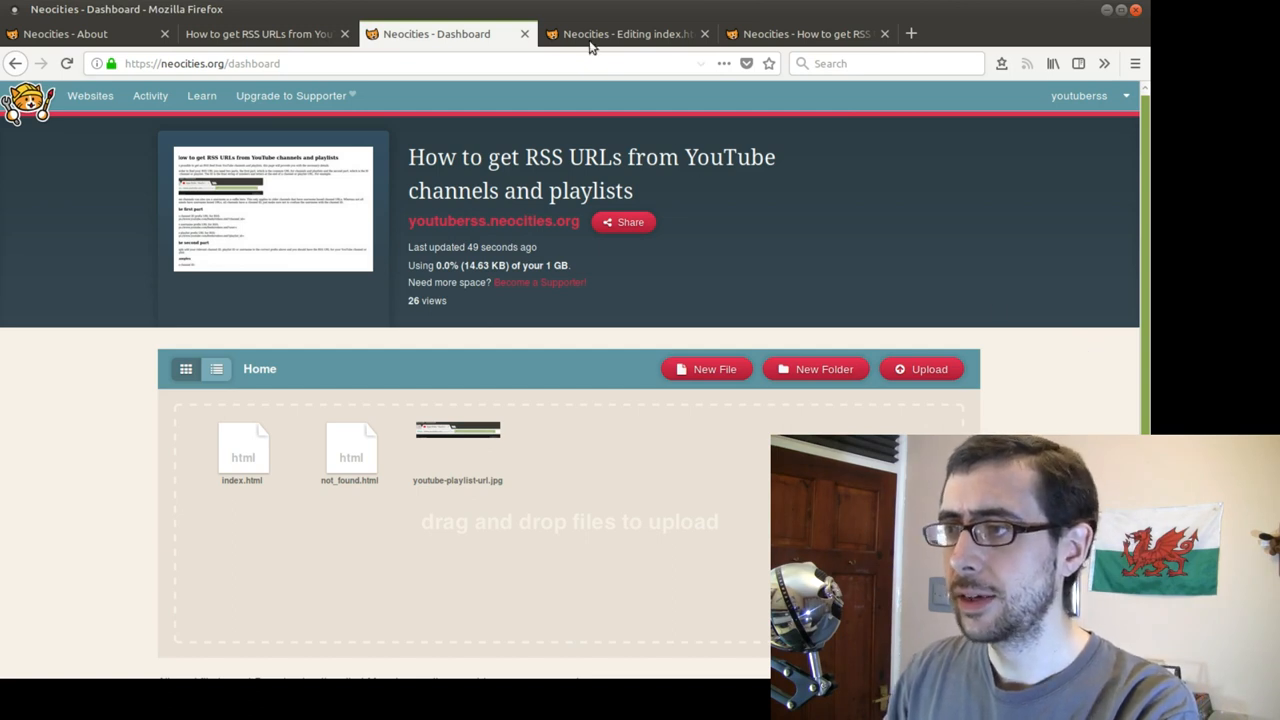
pyautogui.click(624, 32)
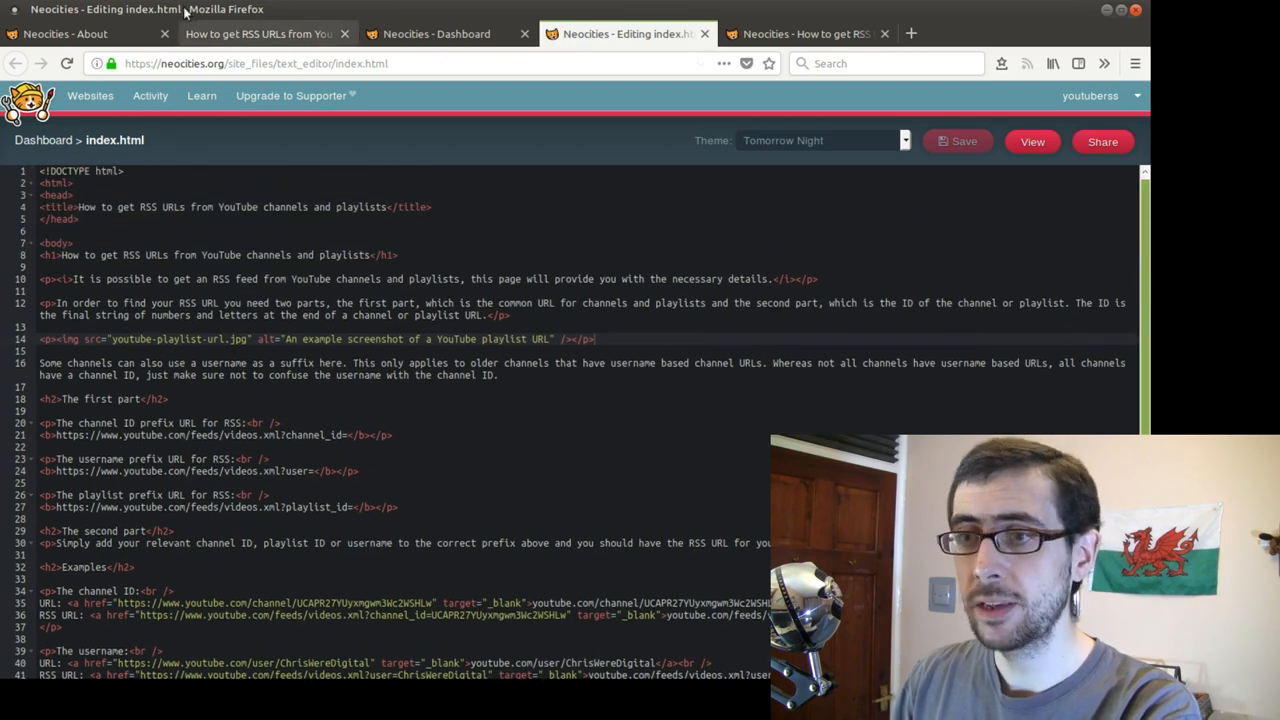
# Step: Return to the published youtuberss.neocities.org guide page
pyautogui.click(260, 32)
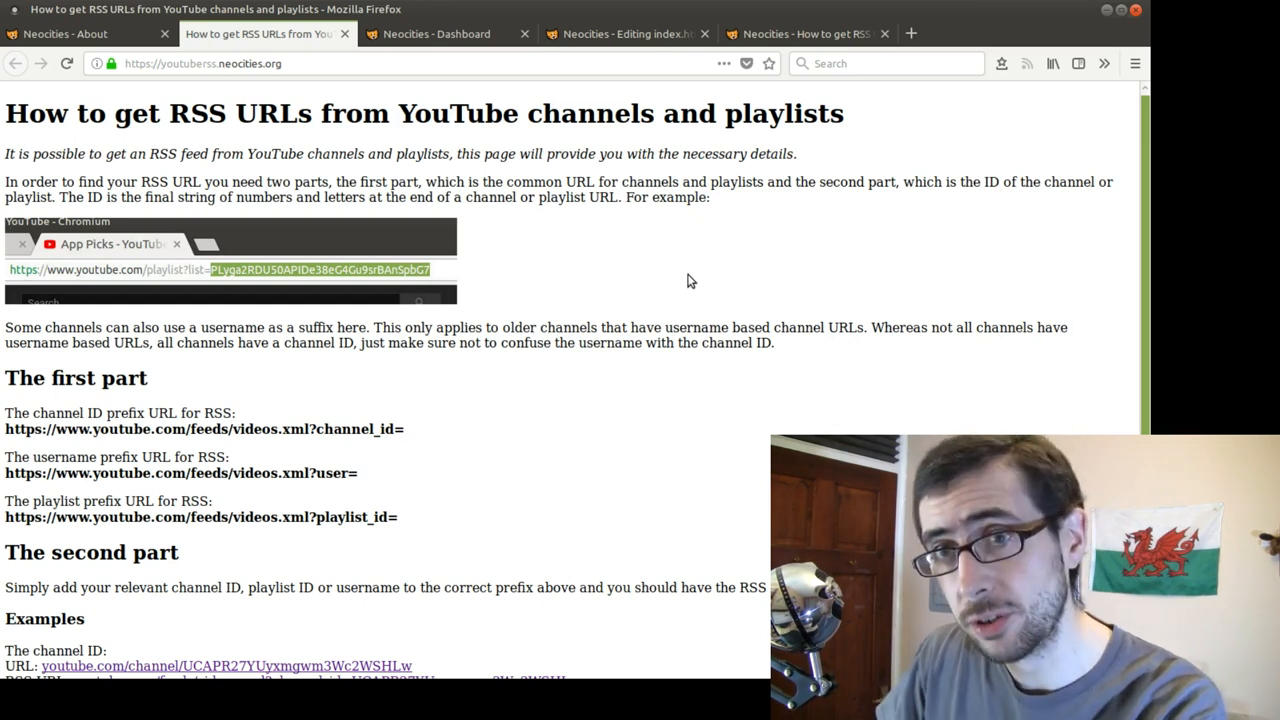
pyautogui.moveTo(676, 288)
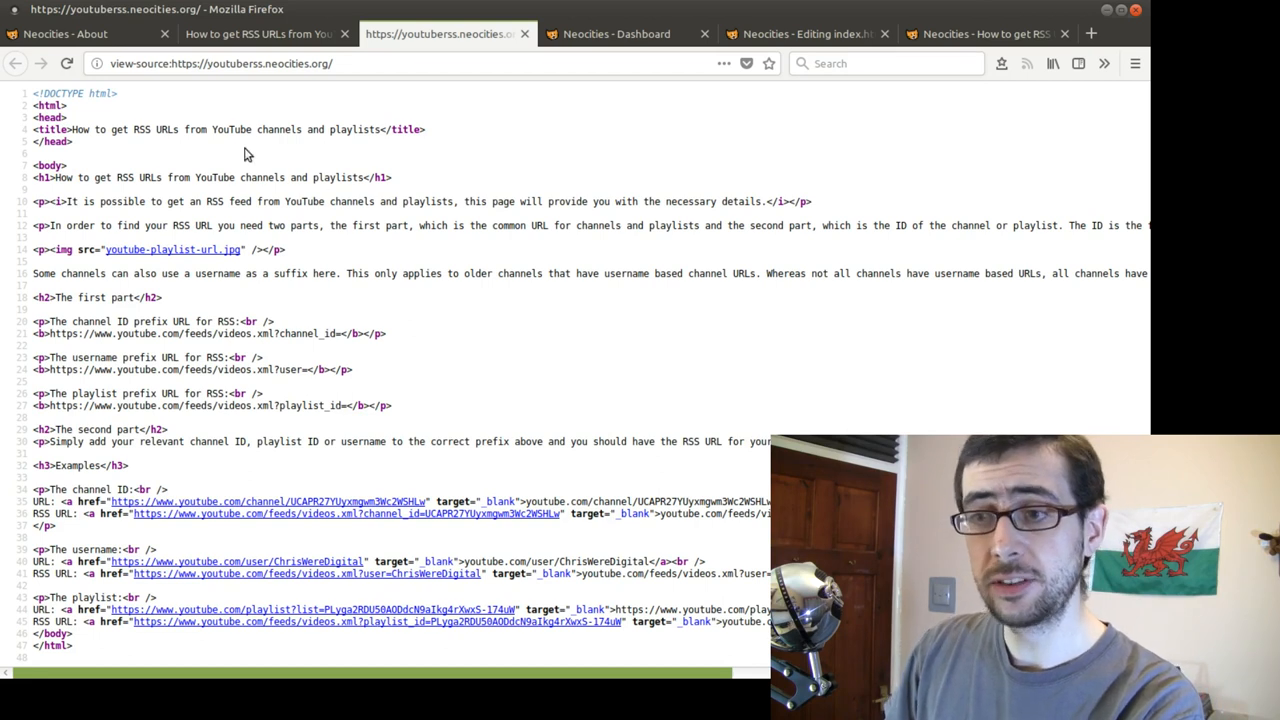
pyautogui.moveTo(372, 256)
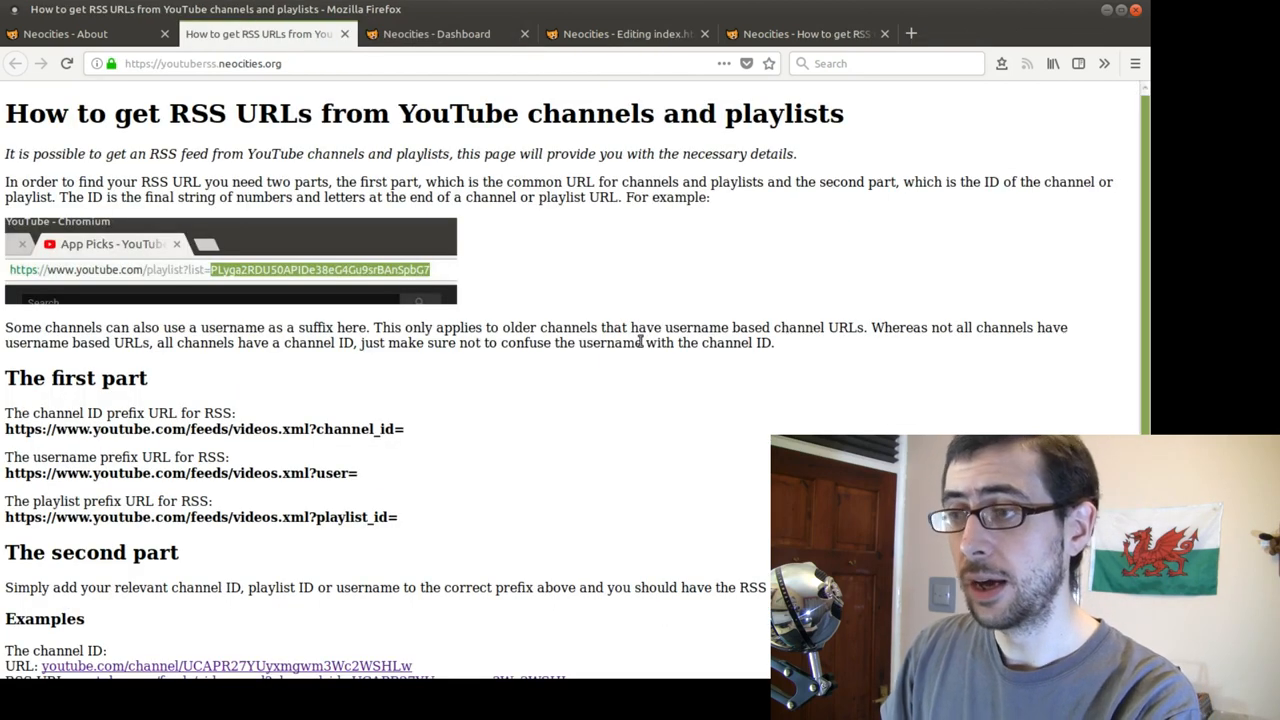
pyautogui.click(800, 32)
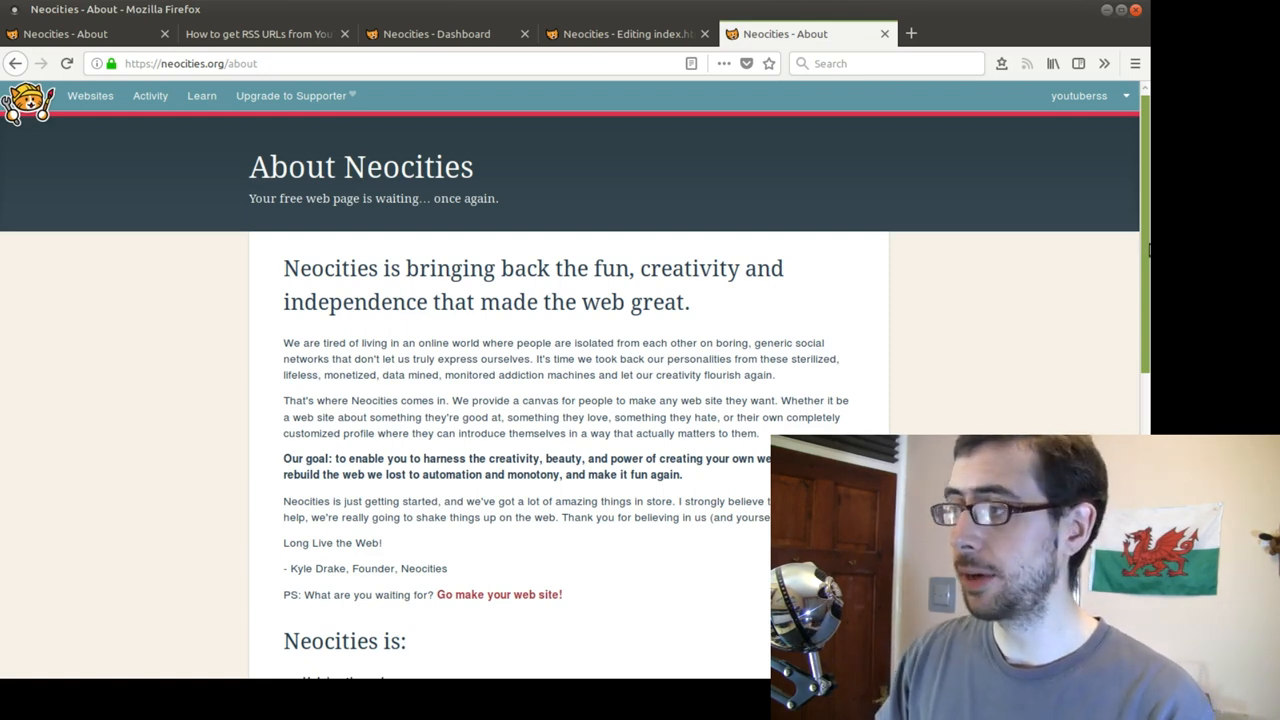
# Step: Read through the About page's 'Neocities is:' principles and return to the introduction
pyautogui.scroll(-3)
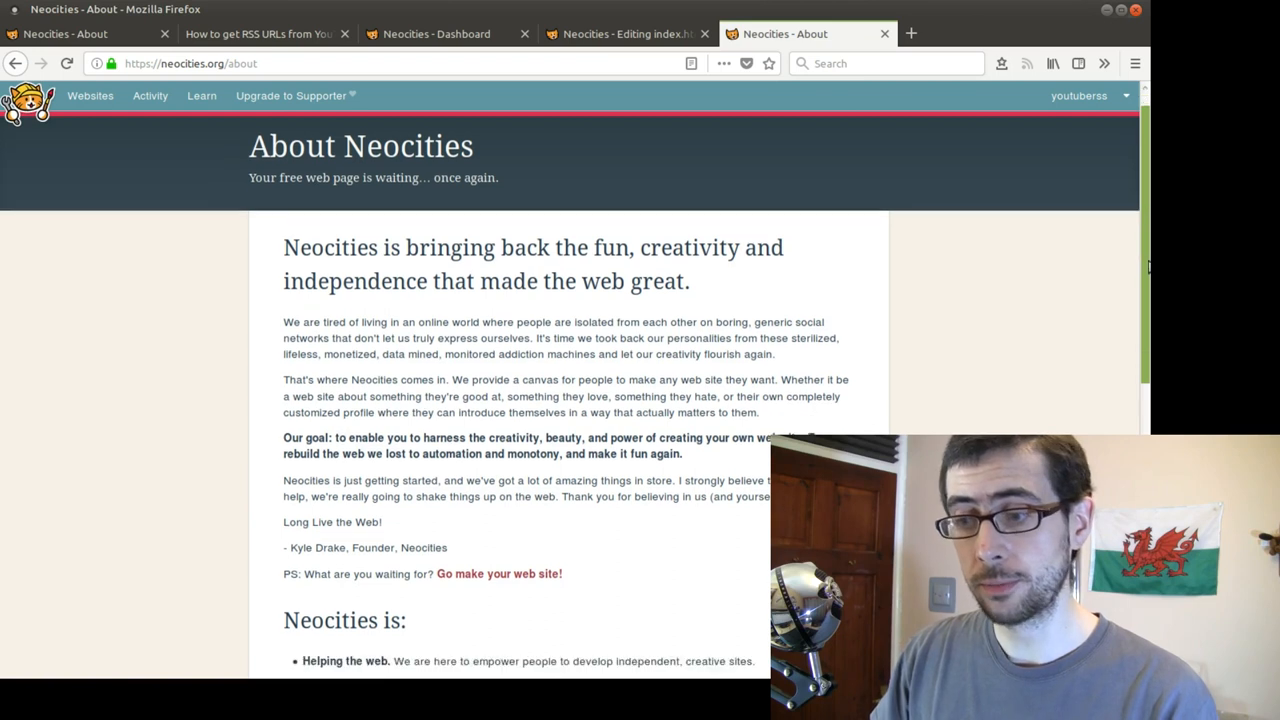
pyautogui.scroll(-3)
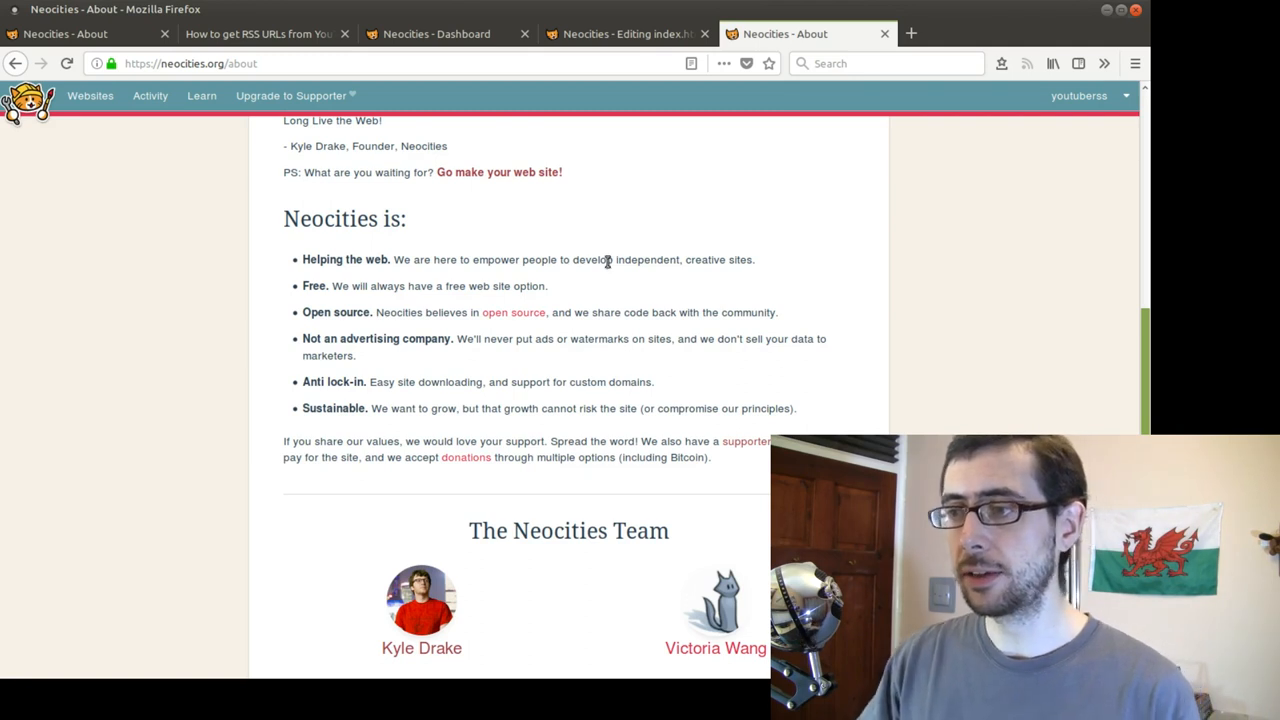
pyautogui.moveTo(820, 276)
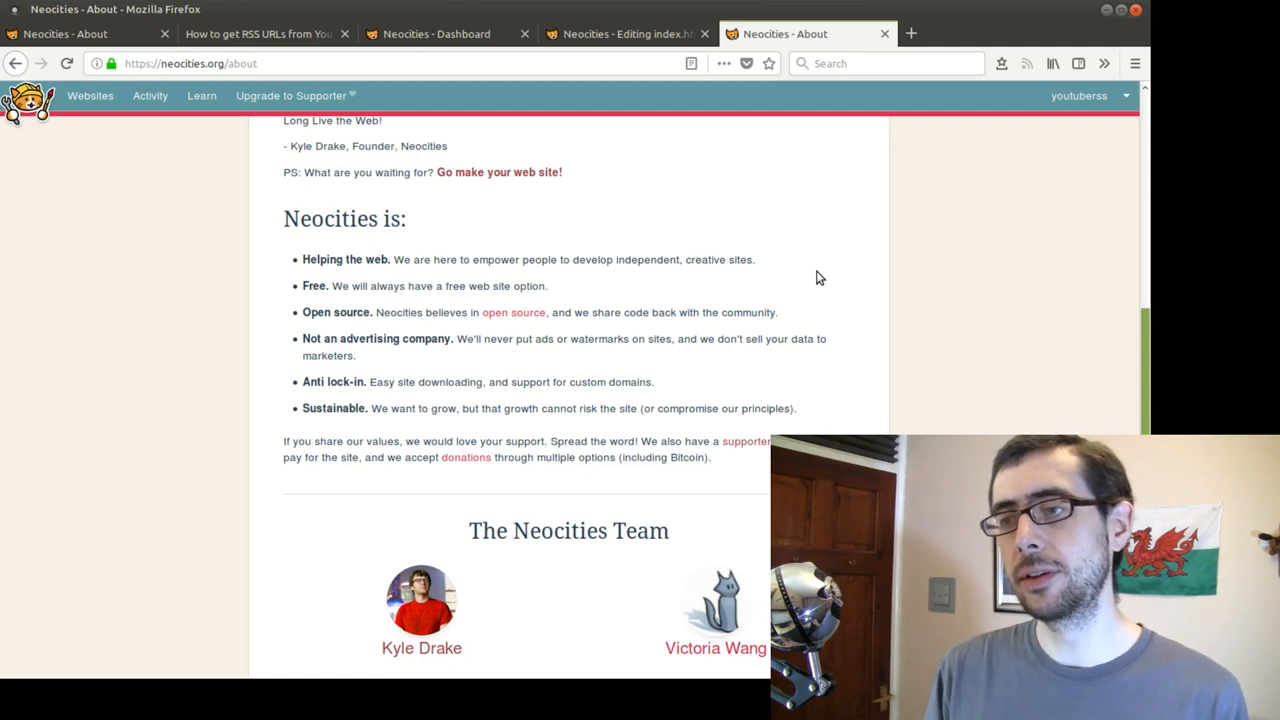
pyautogui.moveTo(688, 274)
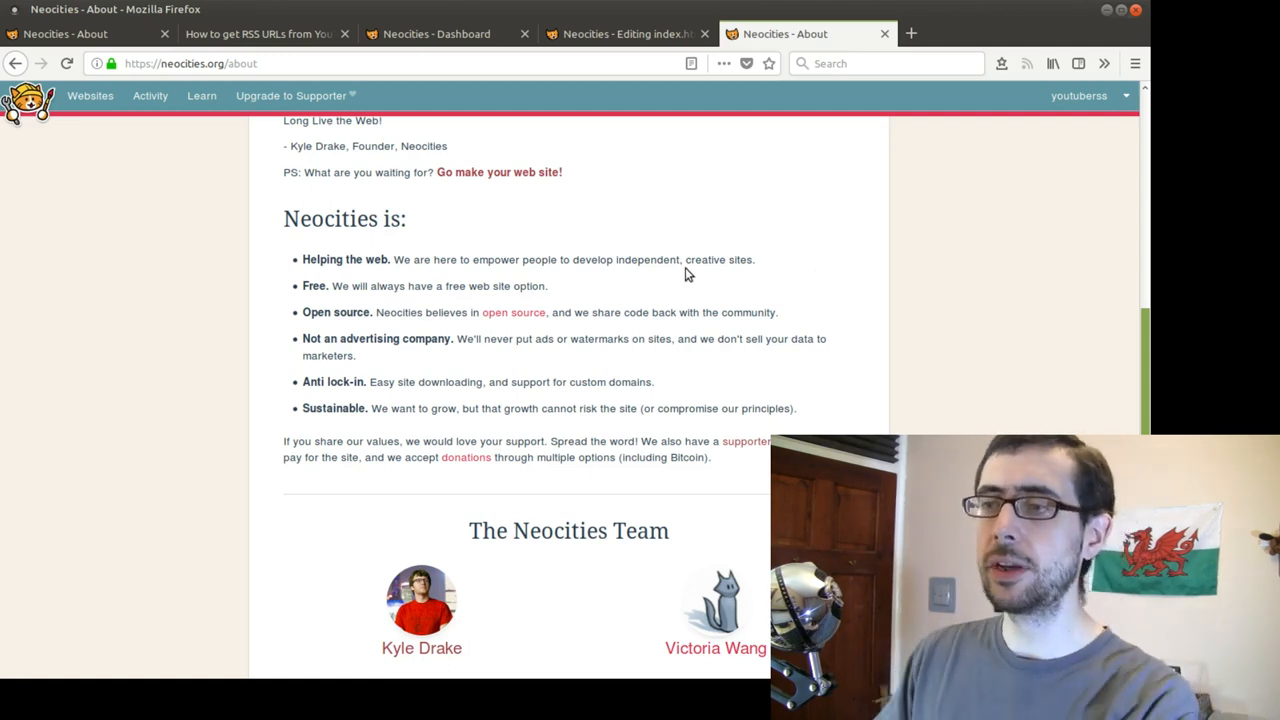
pyautogui.moveTo(512, 312)
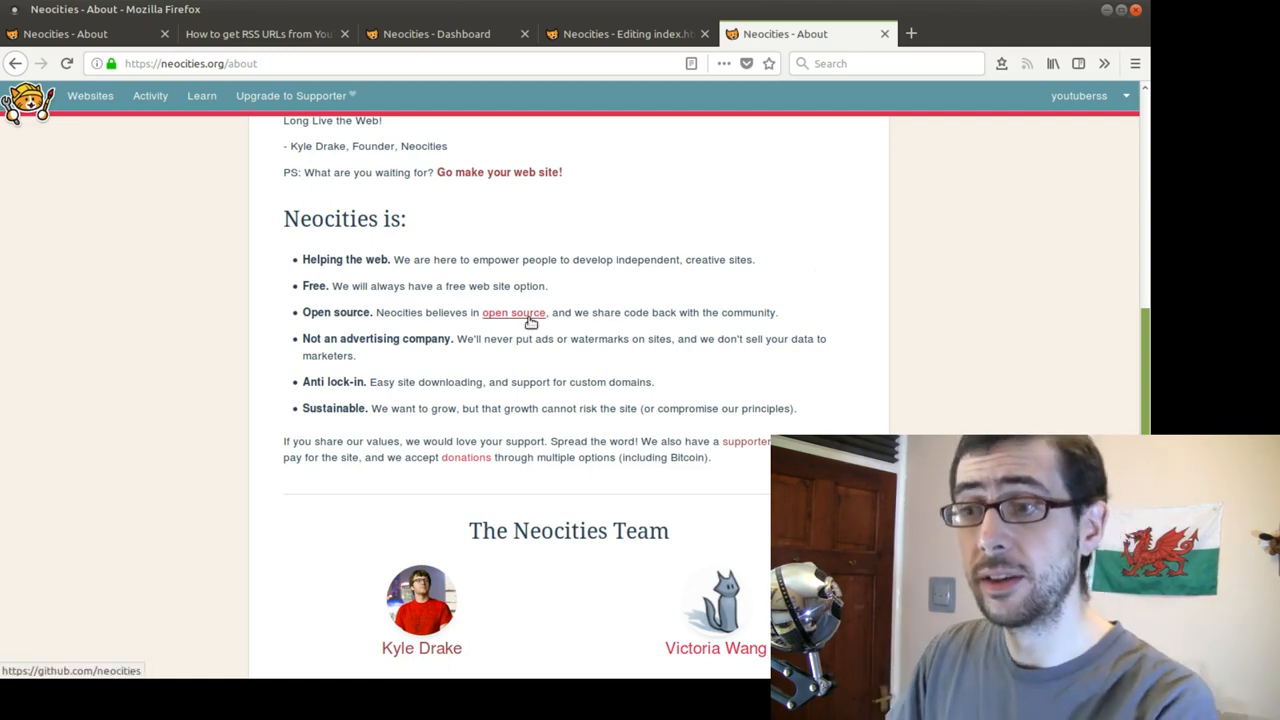
pyautogui.moveTo(570, 314)
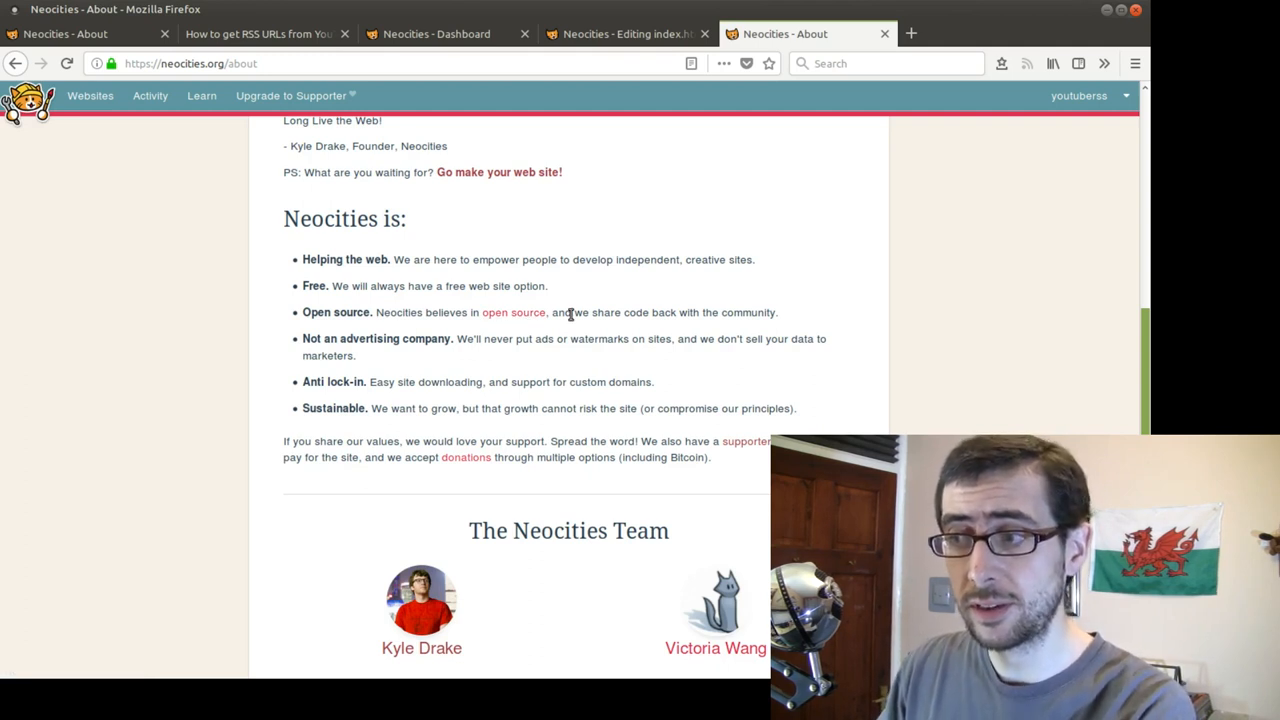
pyautogui.moveTo(836, 322)
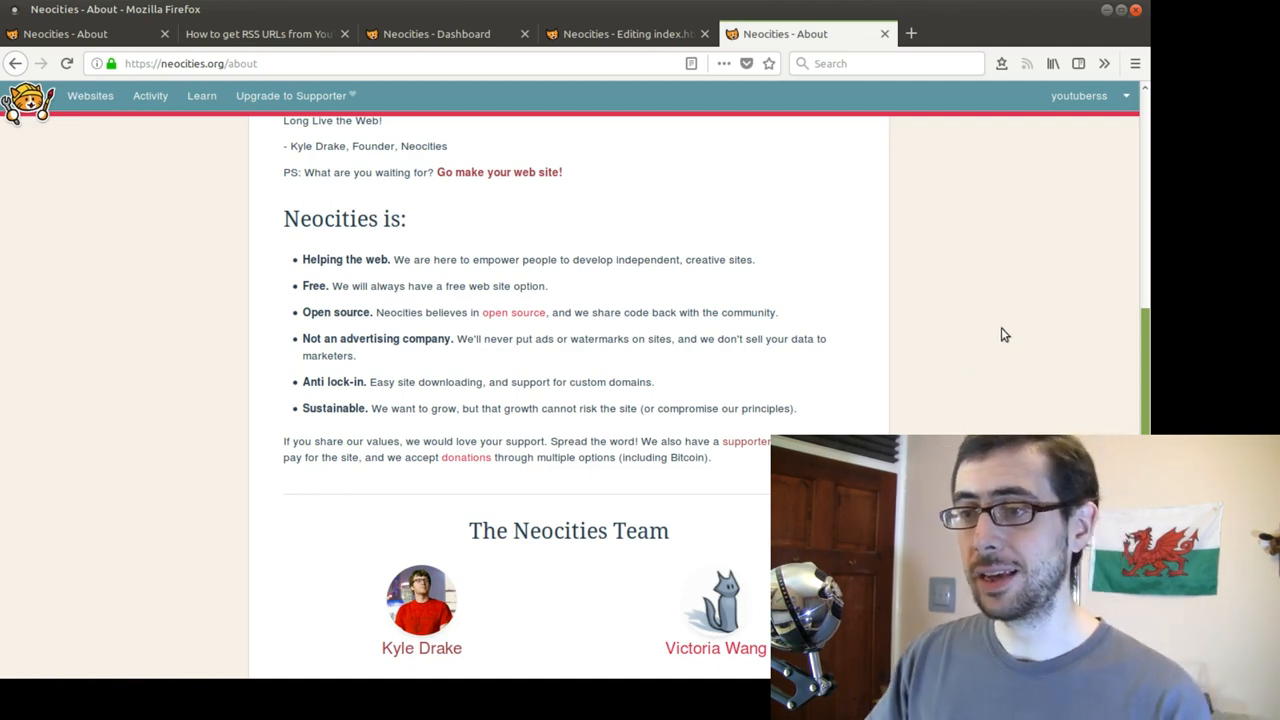
pyautogui.scroll(-3)
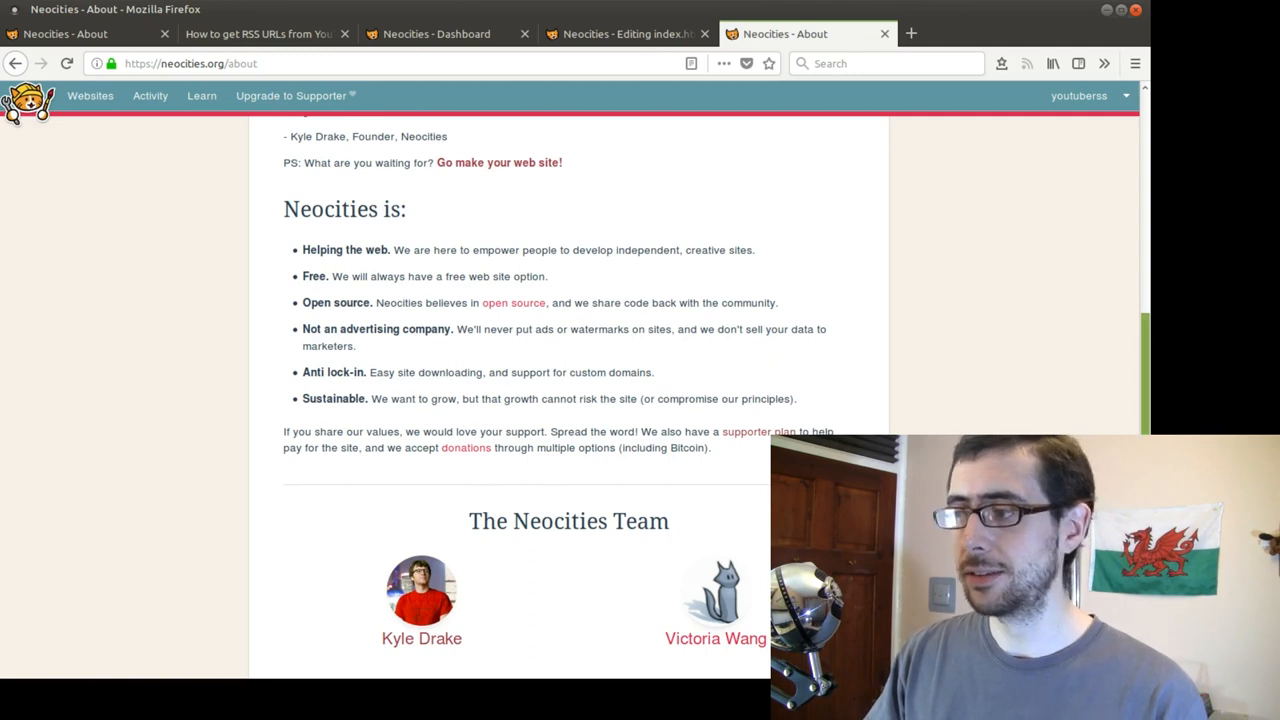
pyautogui.scroll(3)
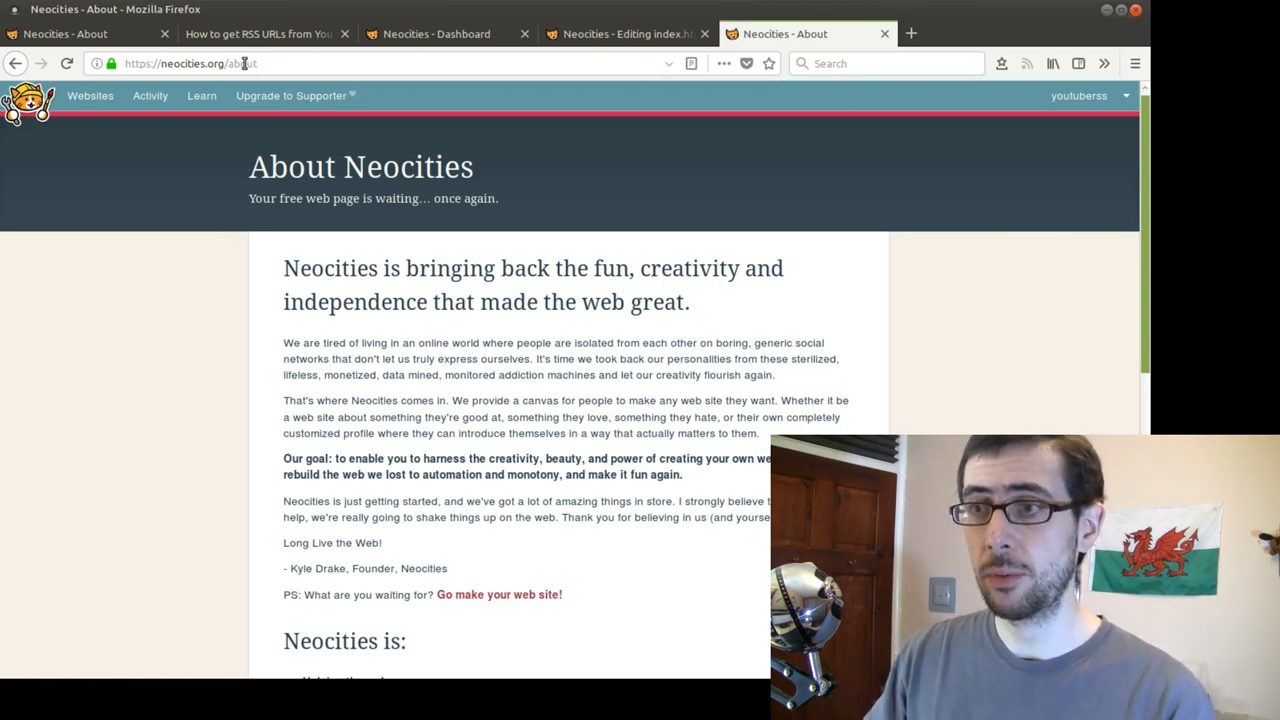
pyautogui.click(260, 32)
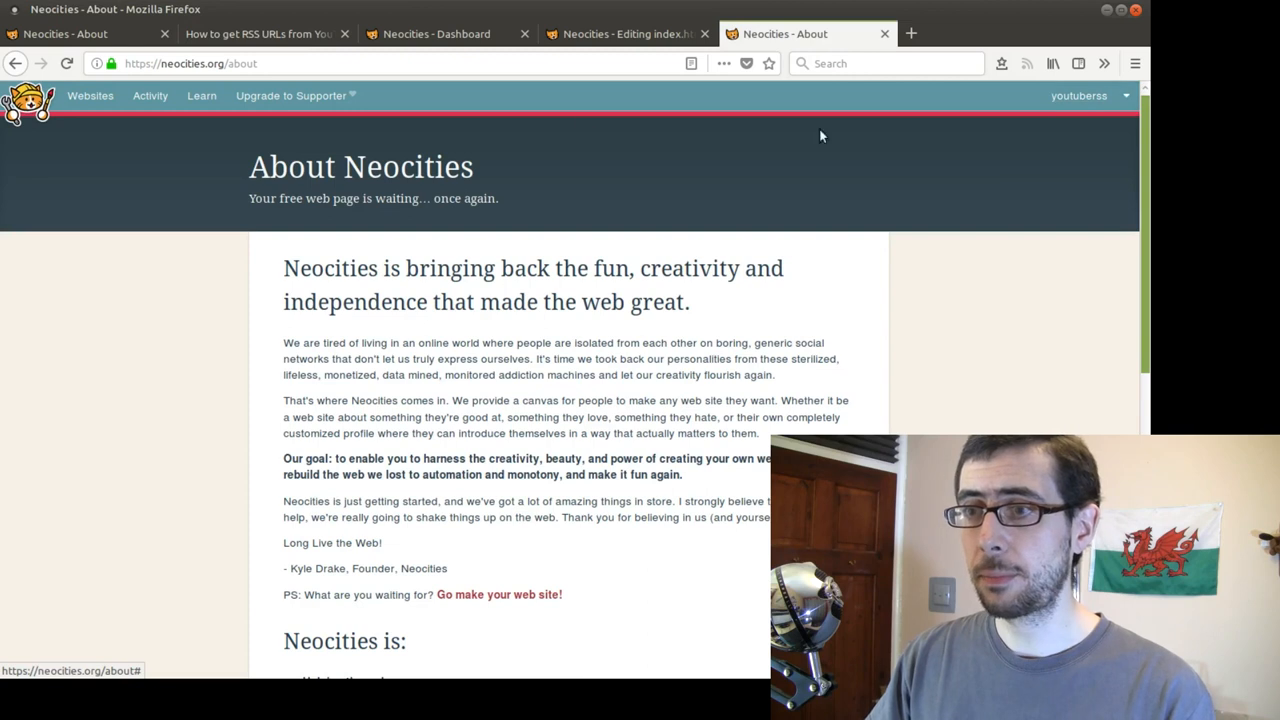
# Step: Go to the Become a Supporter page via 'Upgrade to Supporter' in the top navigation
pyautogui.click(292, 96)
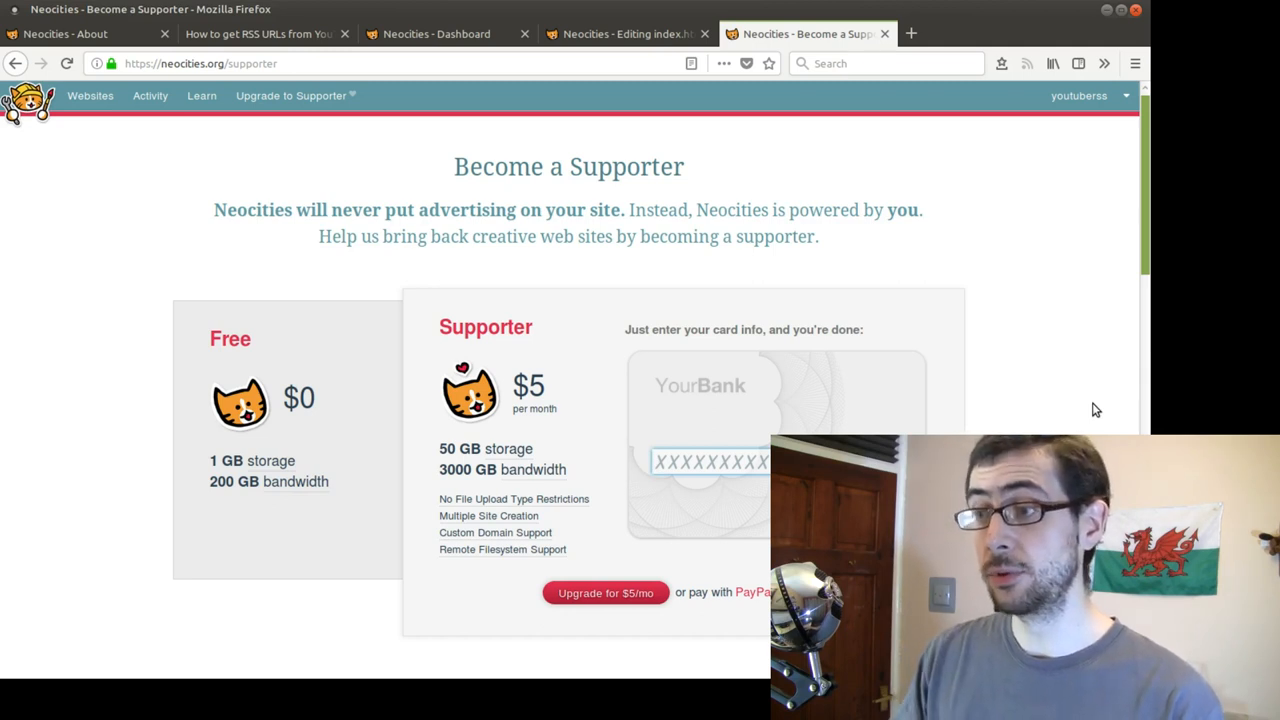
pyautogui.moveTo(1024, 388)
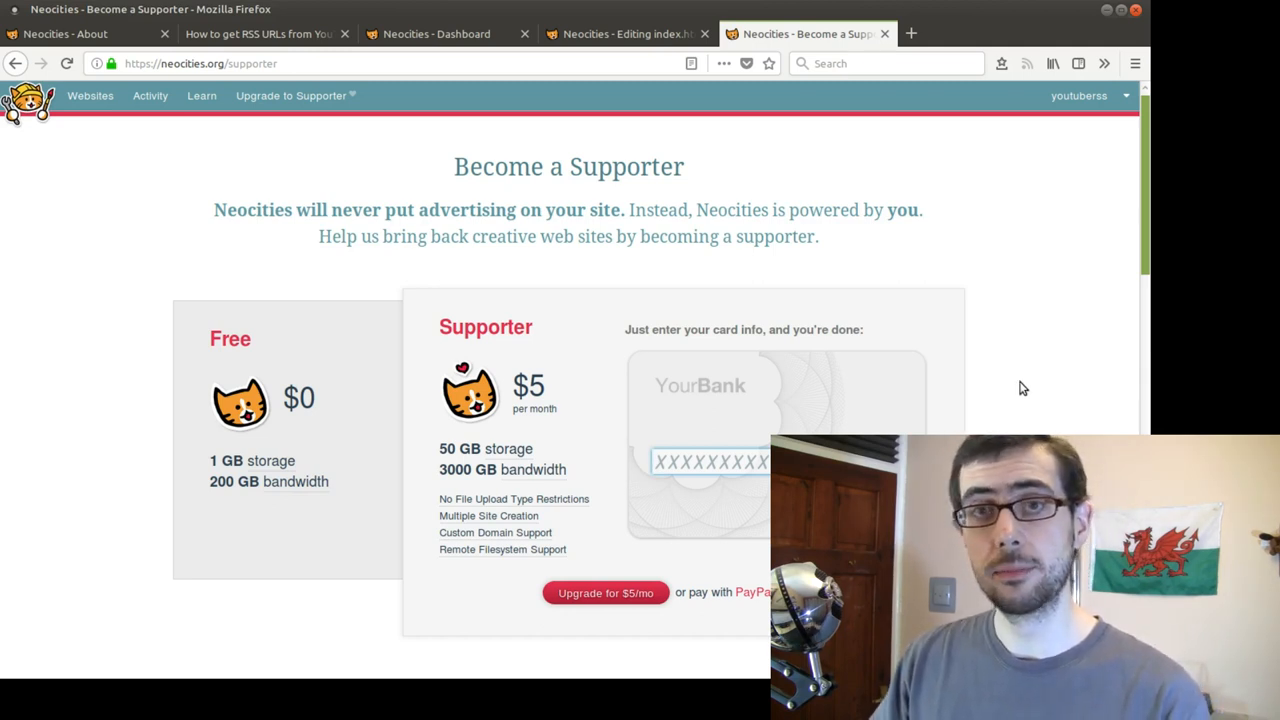
# Step: Return to the site dashboard and review its file list and download-entire-site option
pyautogui.click(436, 32)
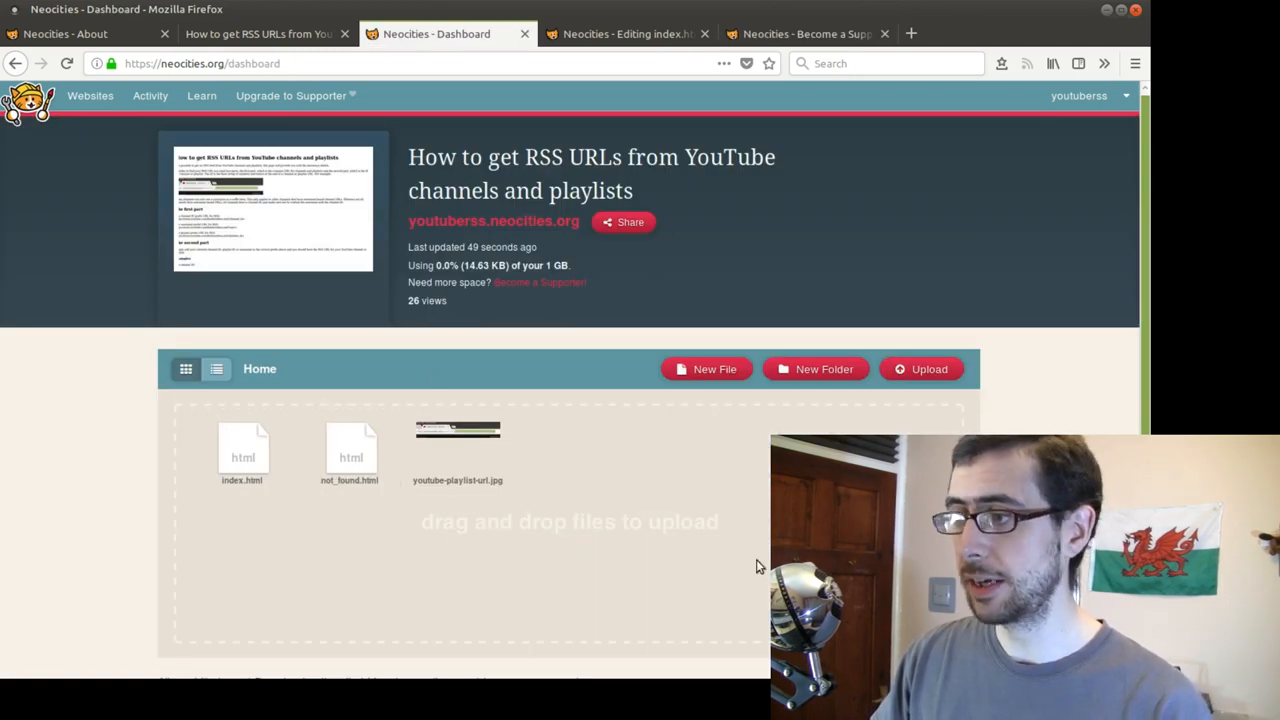
pyautogui.scroll(-3)
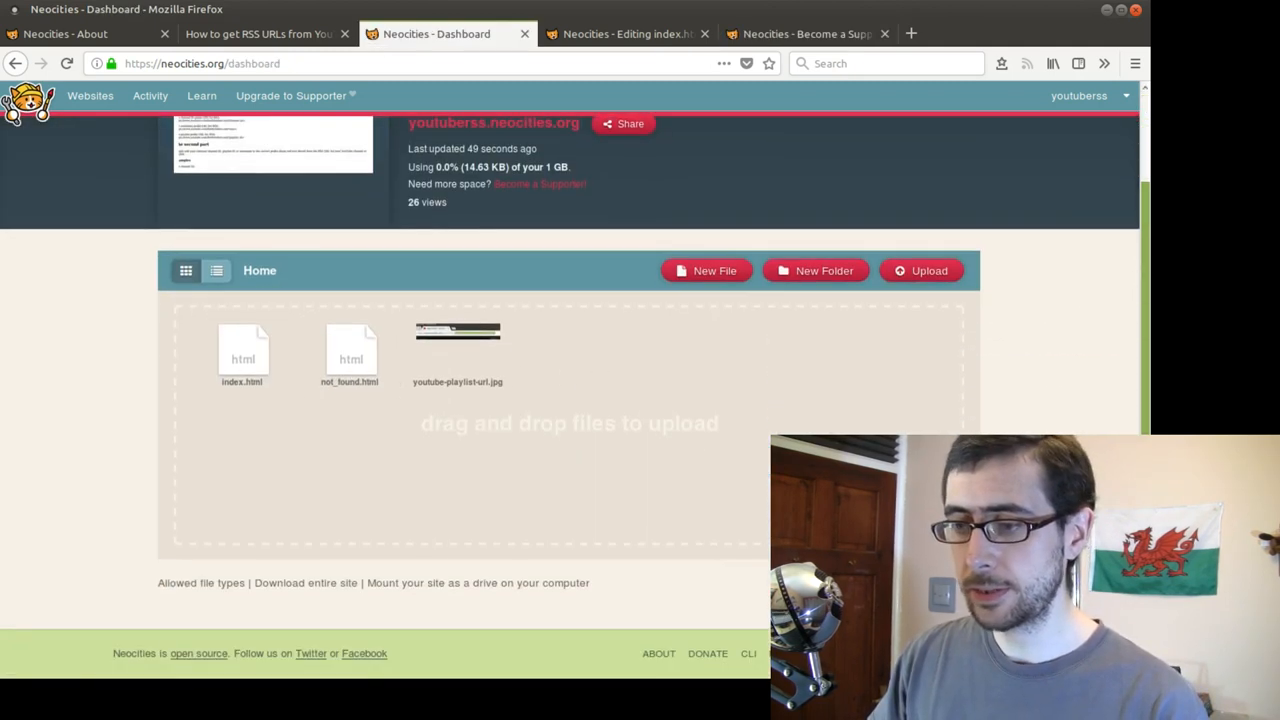
pyautogui.moveTo(304, 584)
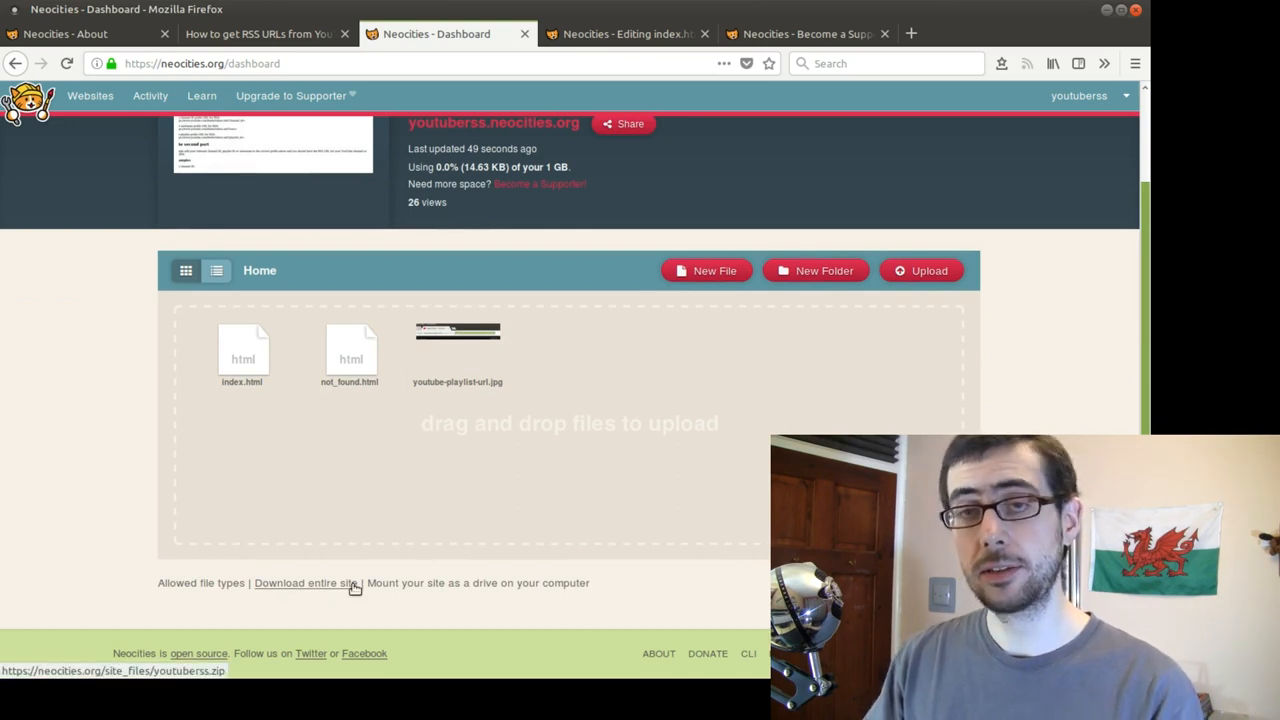
pyautogui.scroll(3)
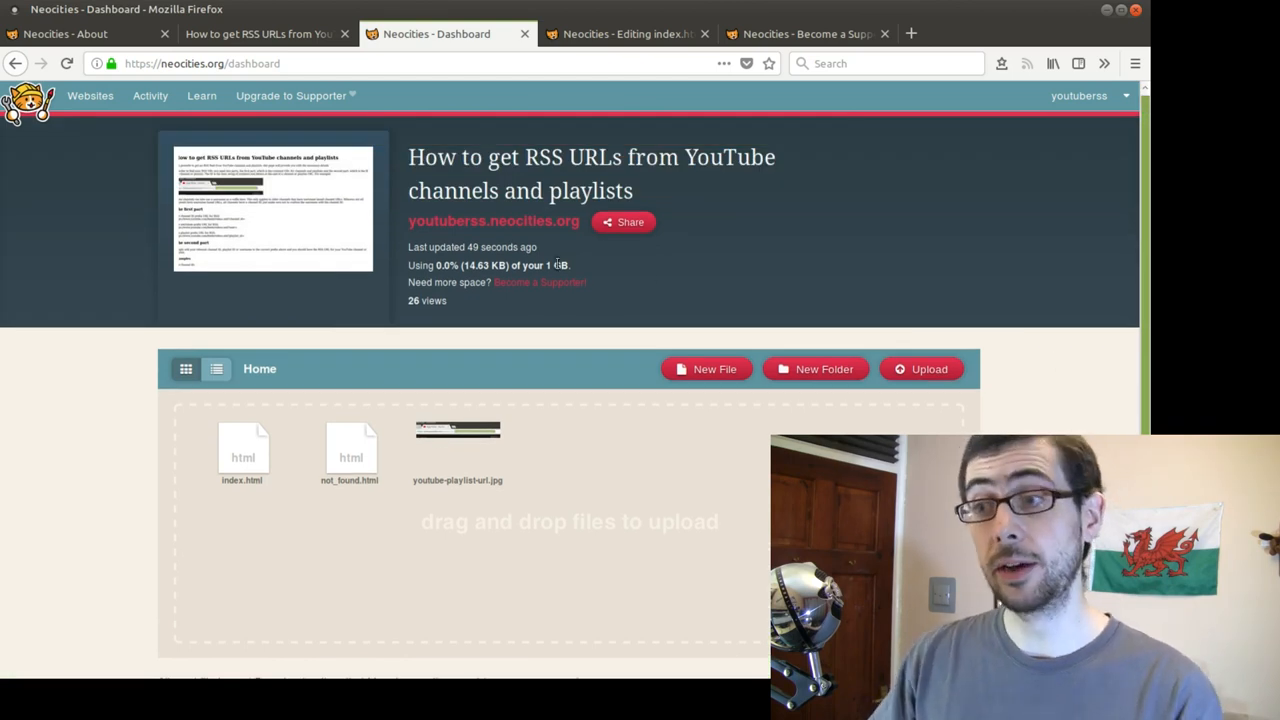
pyautogui.moveTo(586, 268)
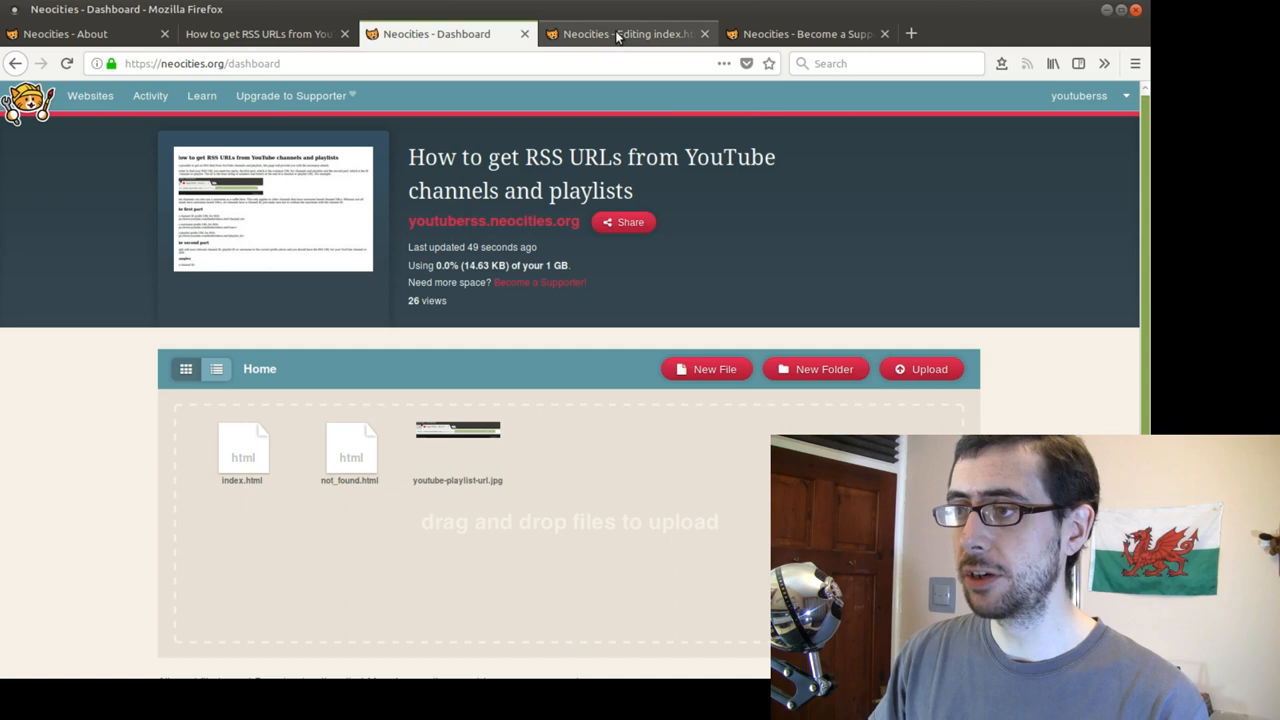
# Step: Return to the supporter page and review the 'What You Get' free-versus-$5 comparison table
pyautogui.click(808, 32)
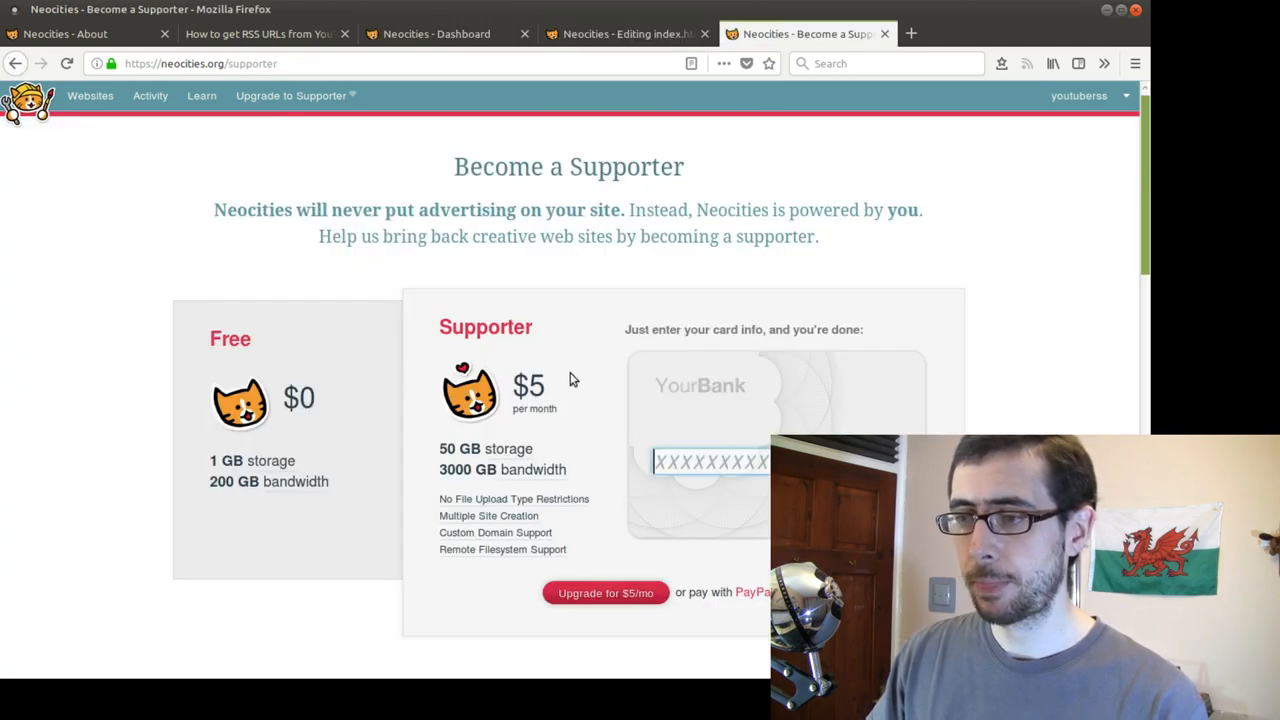
pyautogui.moveTo(330, 658)
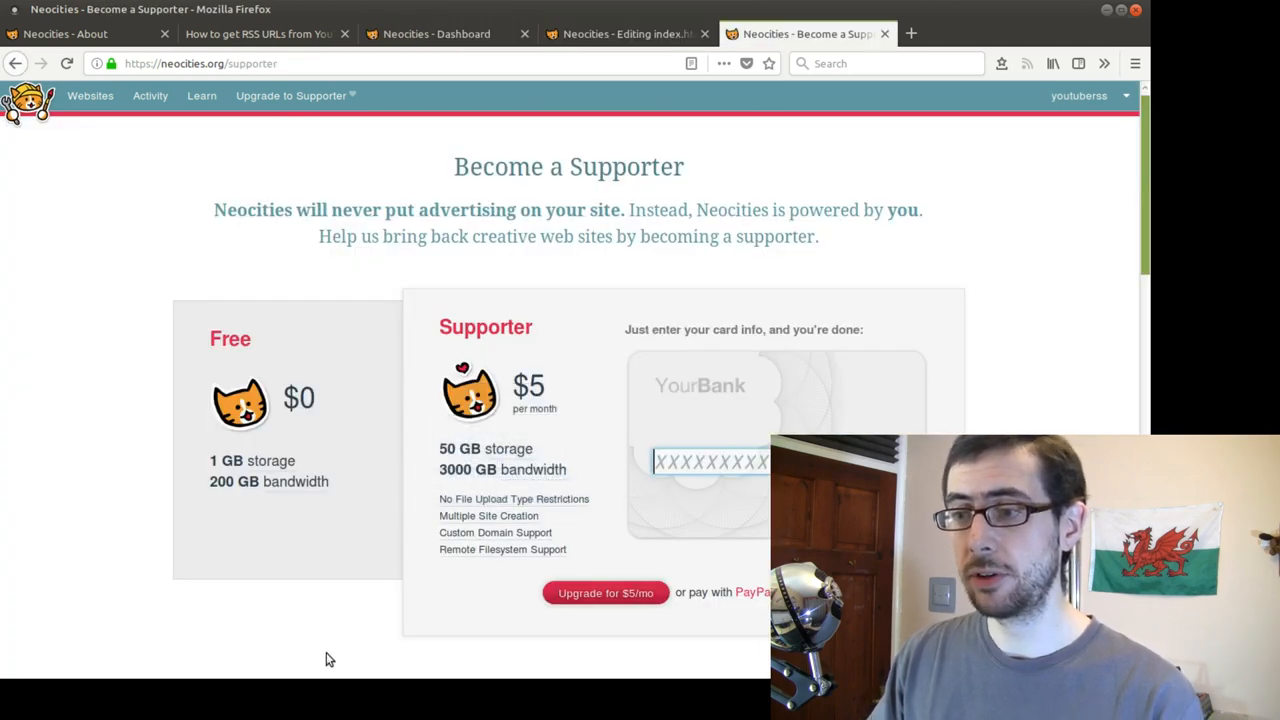
pyautogui.moveTo(456, 636)
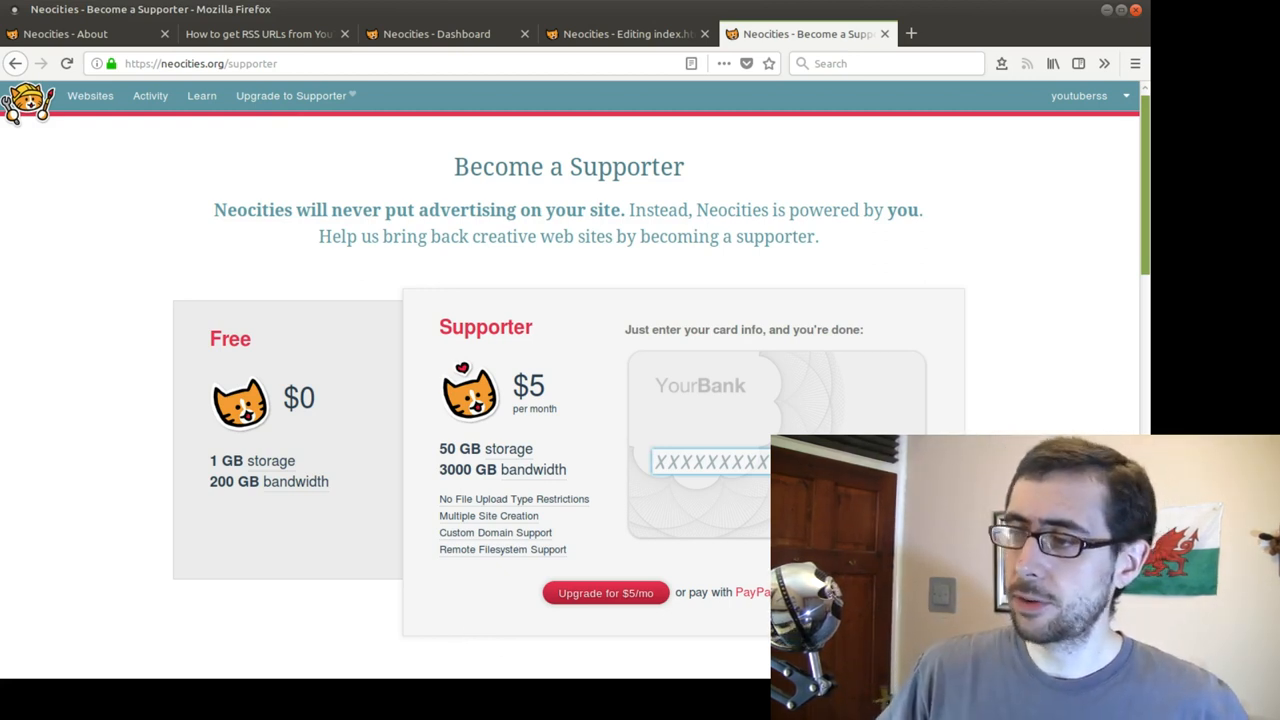
pyautogui.scroll(-3)
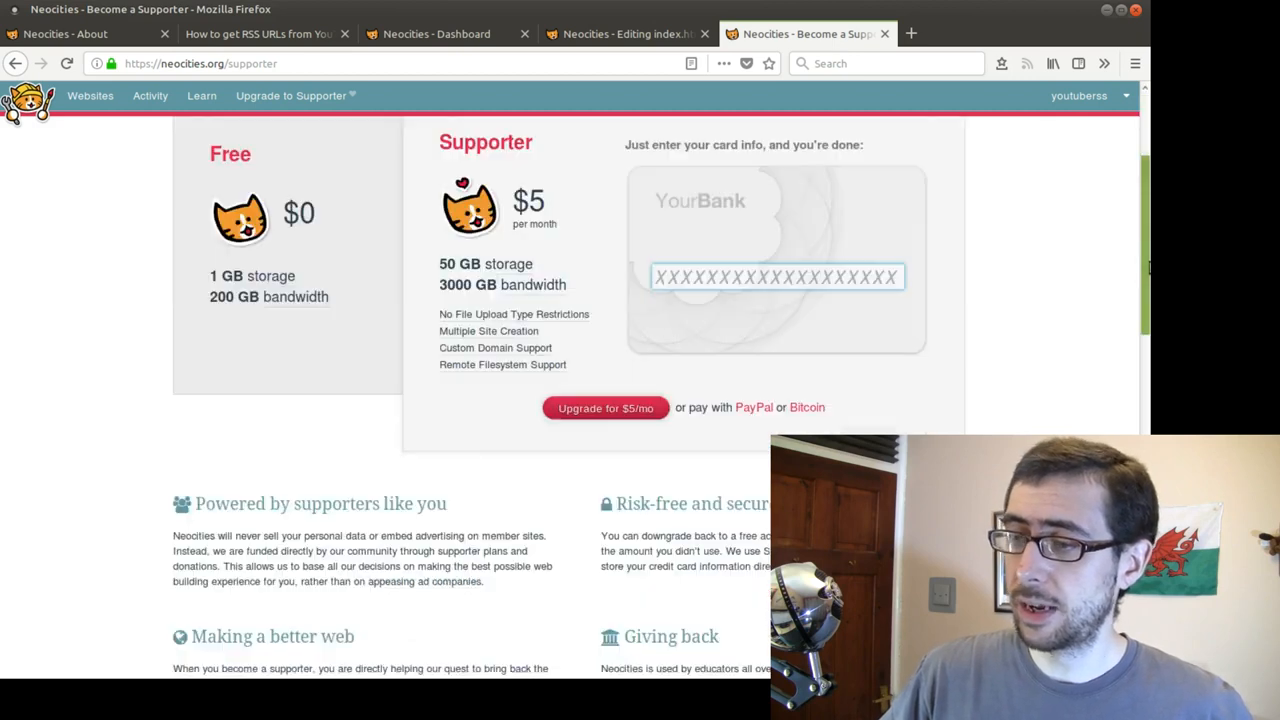
pyautogui.scroll(-3)
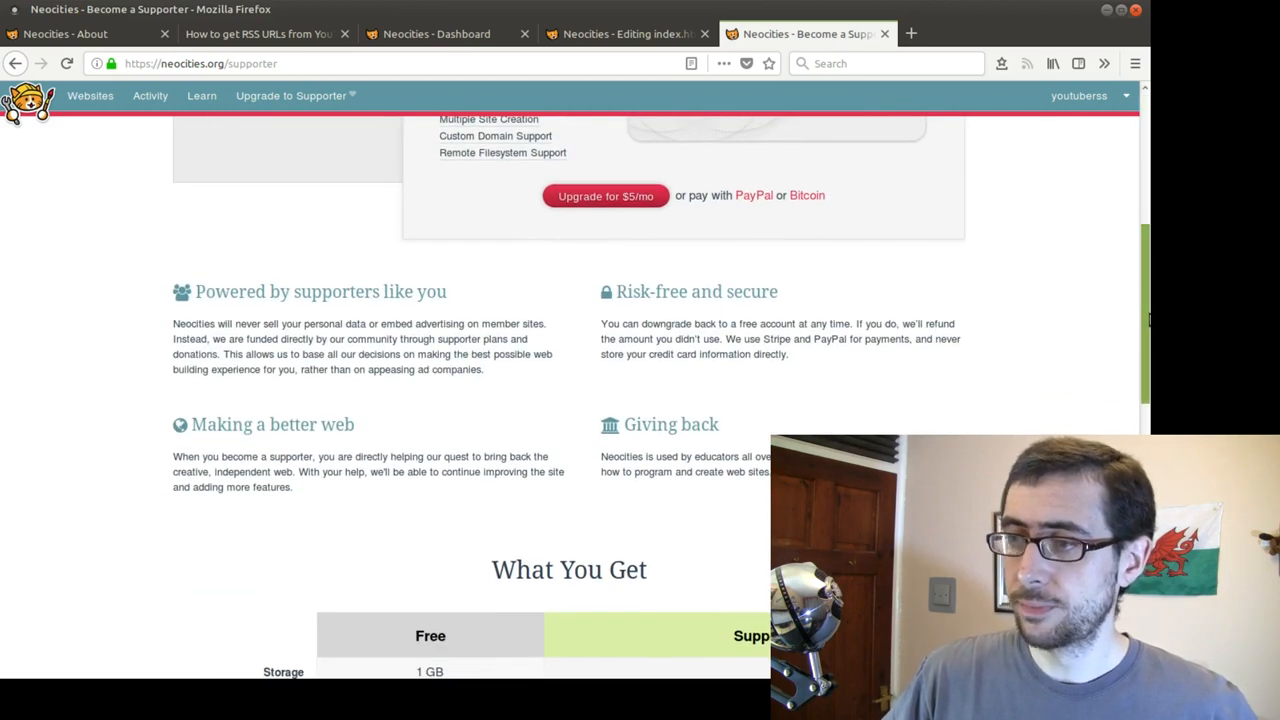
pyautogui.scroll(-3)
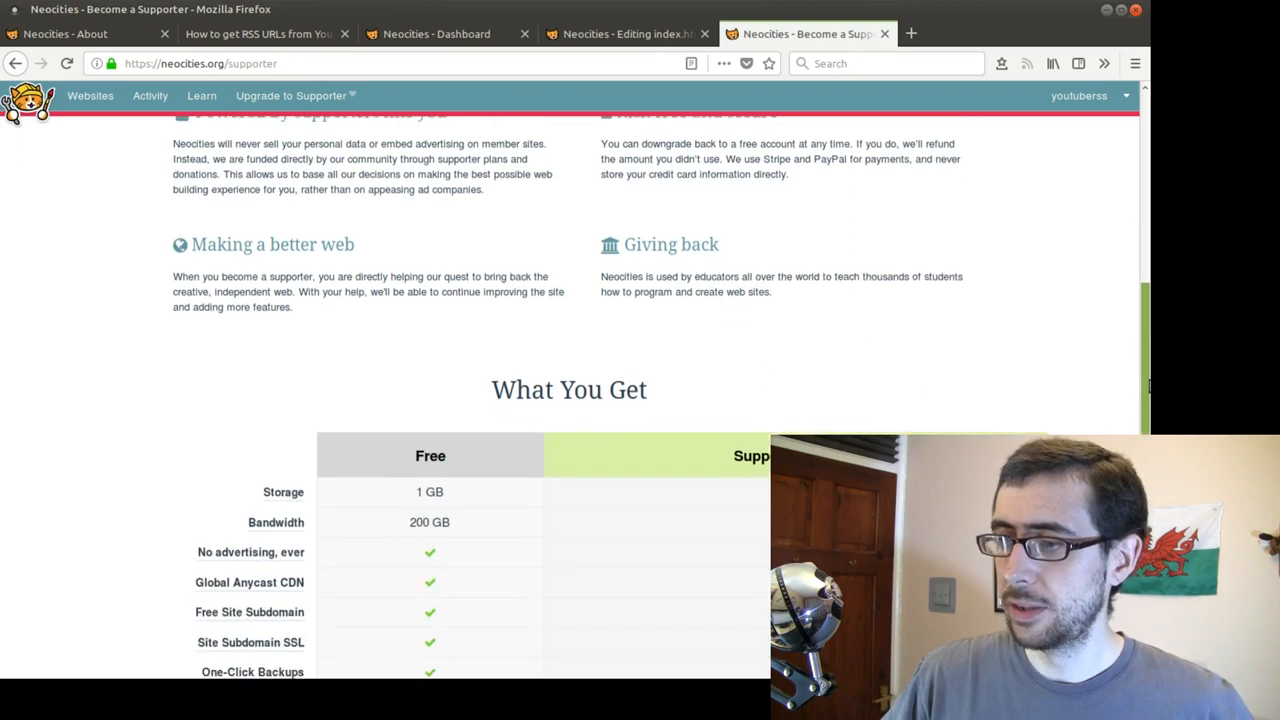
pyautogui.scroll(-3)
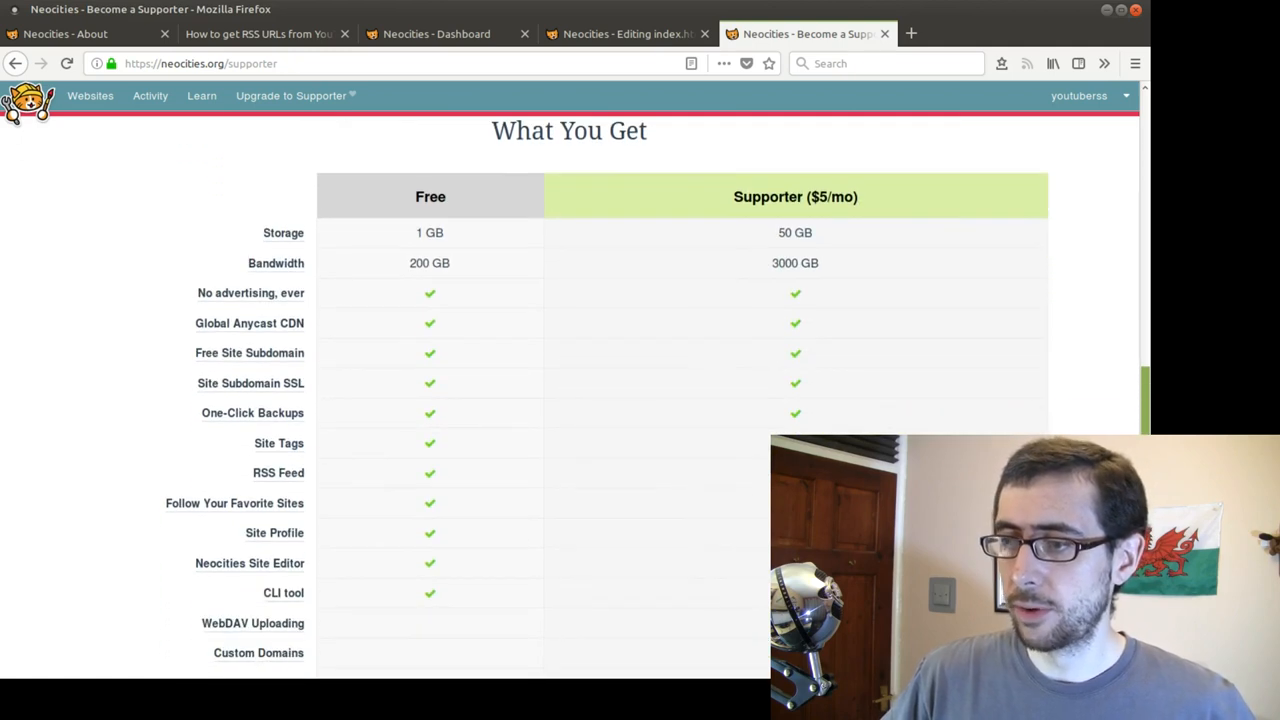
pyautogui.scroll(-3)
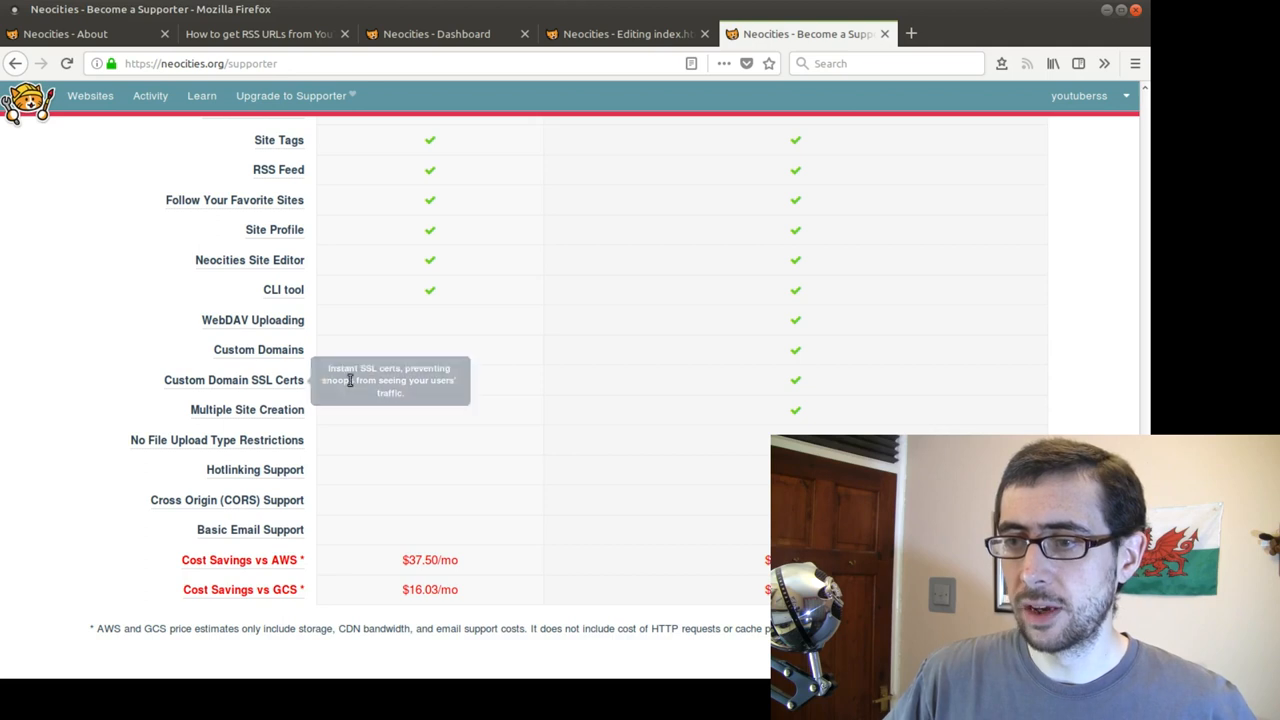
pyautogui.moveTo(418, 350)
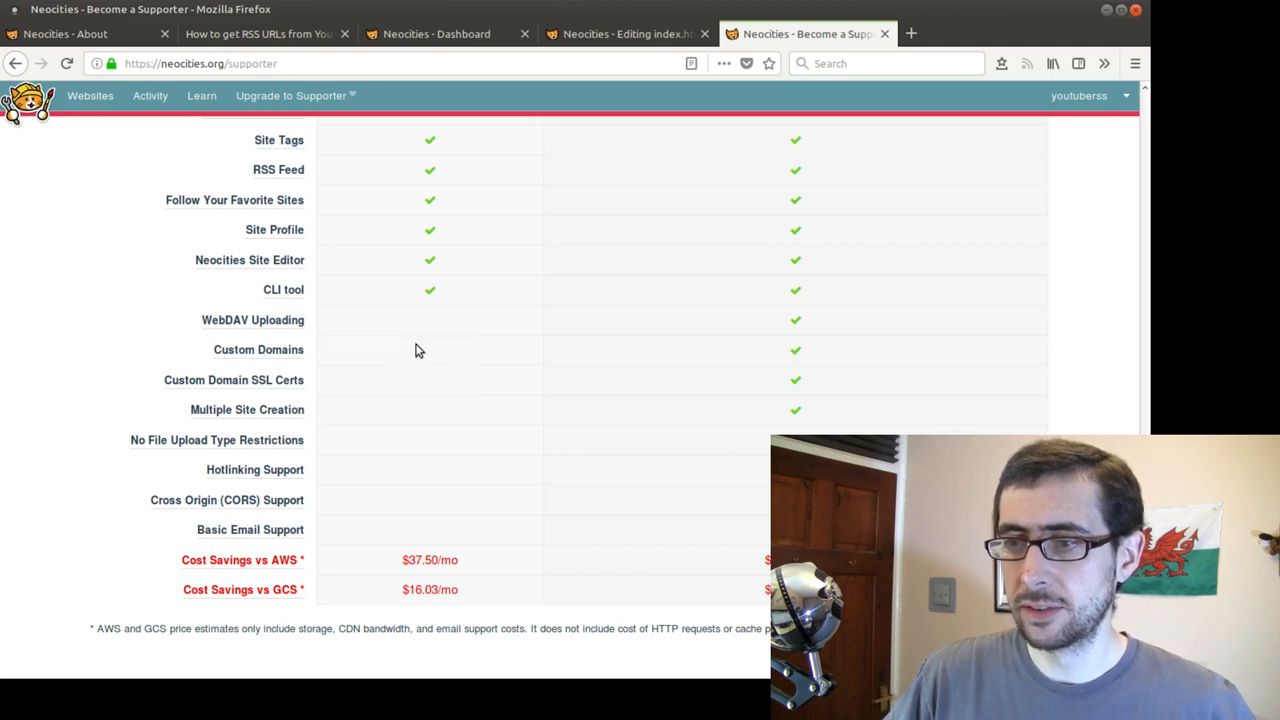
pyautogui.moveTo(888, 430)
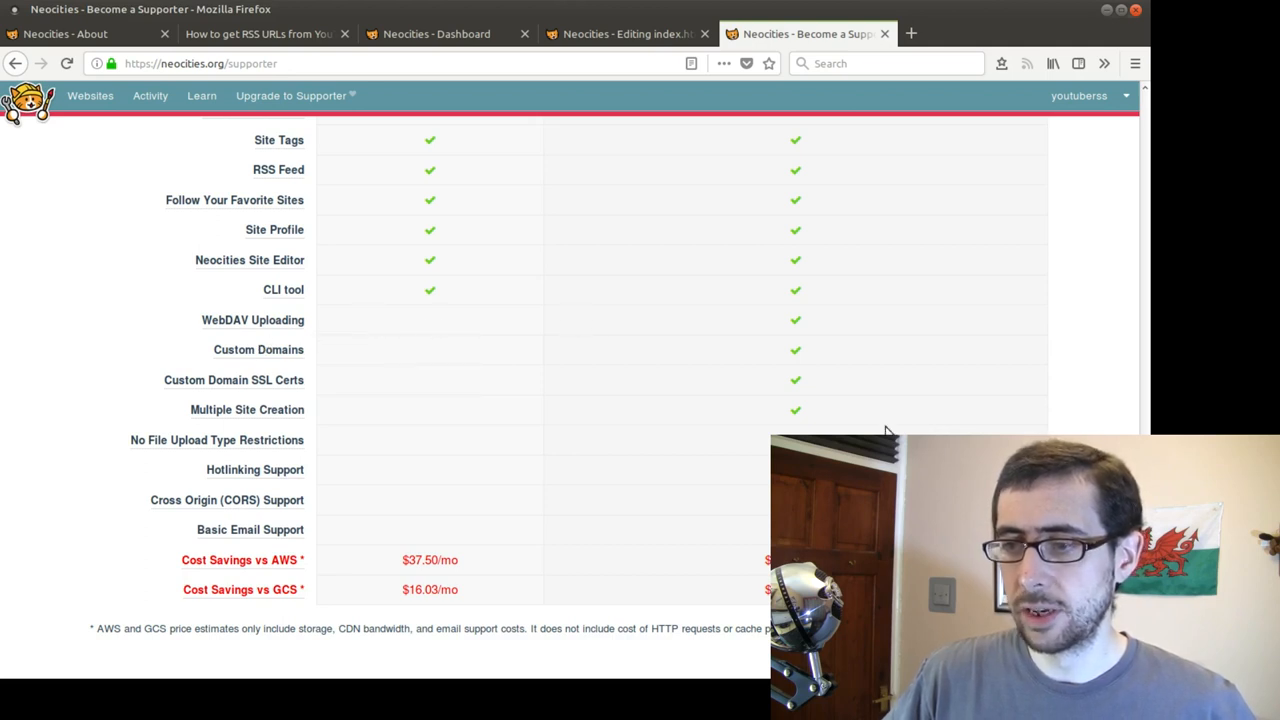
pyautogui.scroll(3)
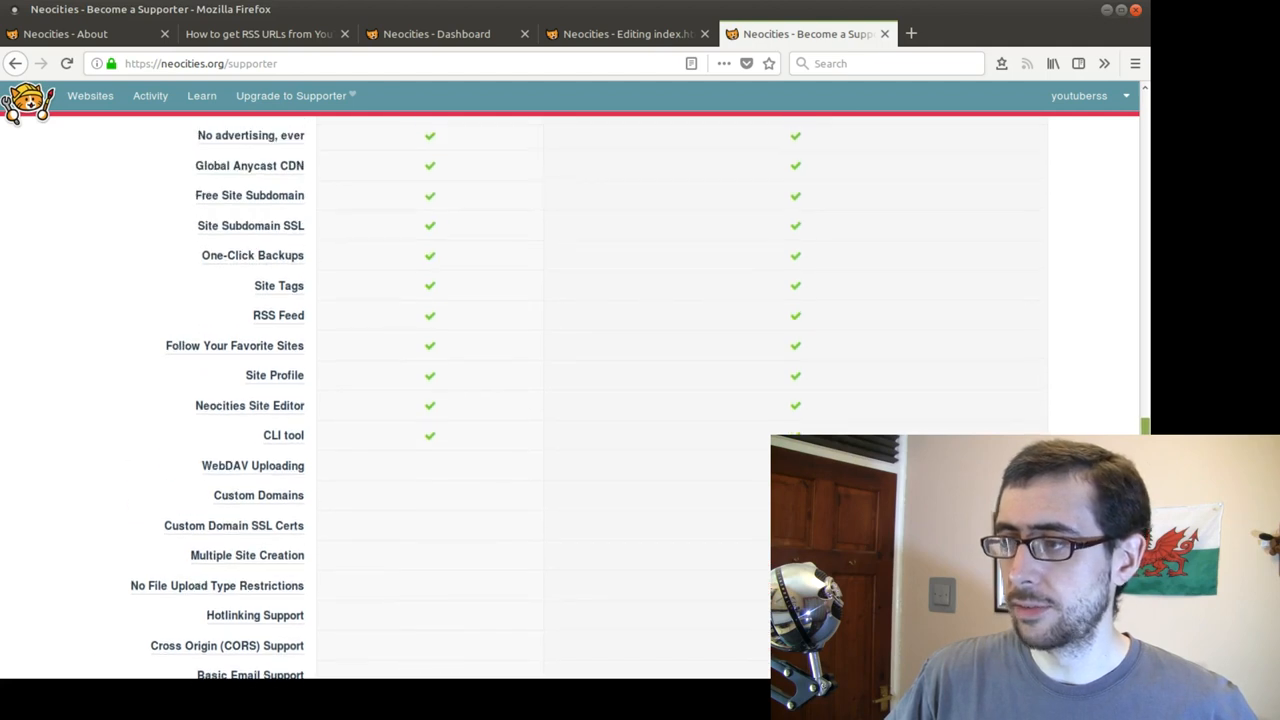